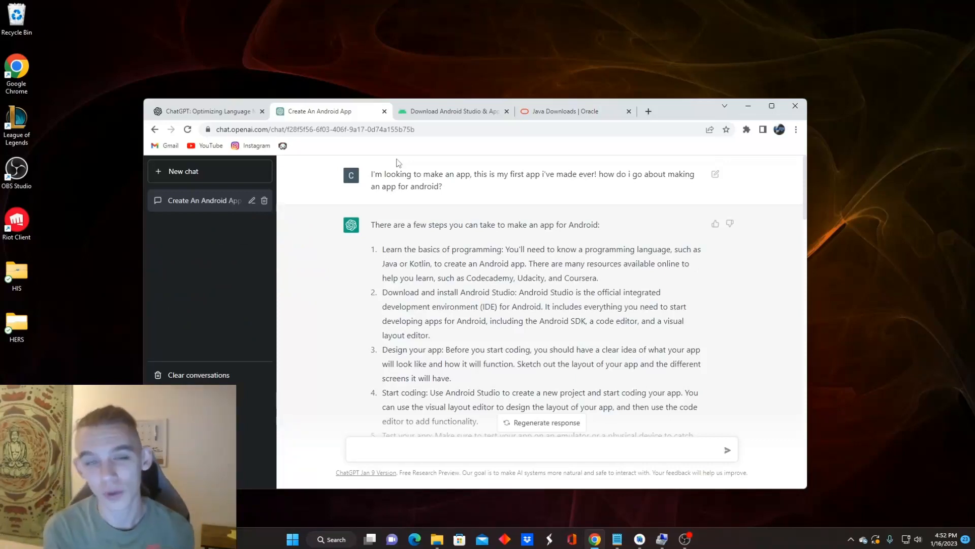
mouse_move(548, 236)
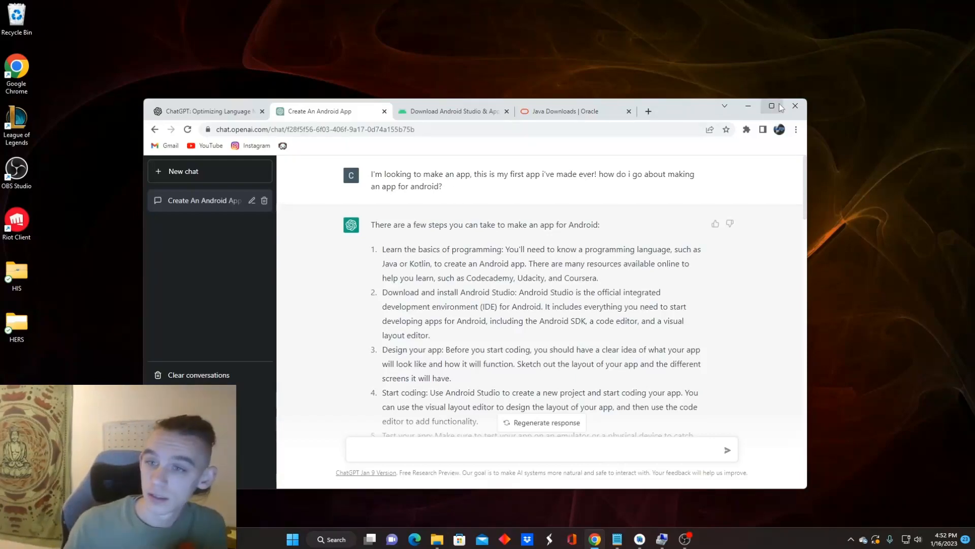
Maximize Chrome and highlight the description of what Android Studio includes.
click(771, 106)
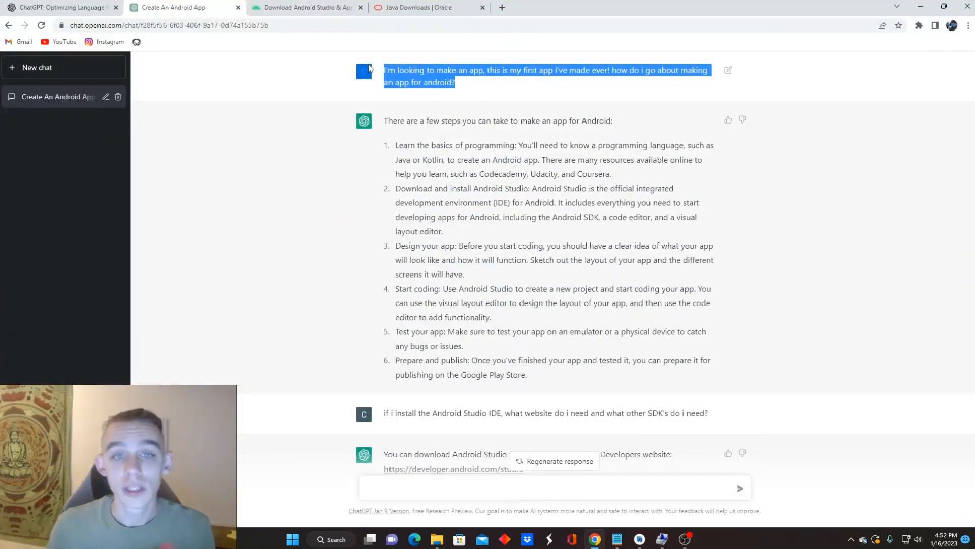
mouse_move(481, 87)
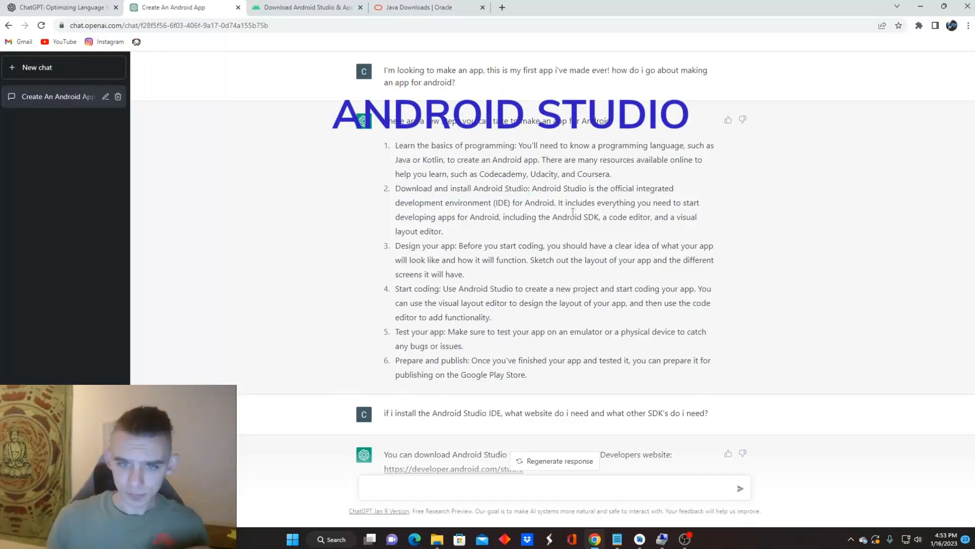
drag(485, 202, 443, 231)
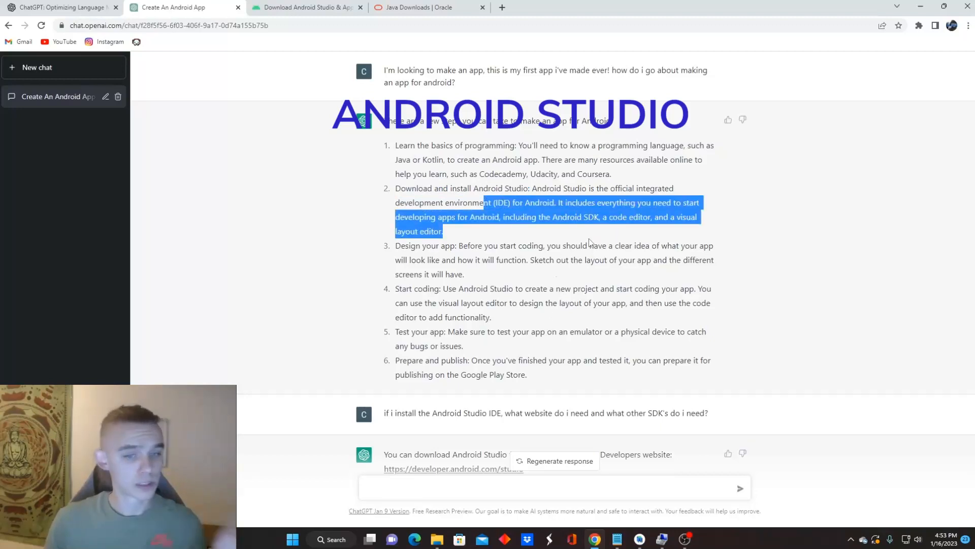
scroll(down, 3)
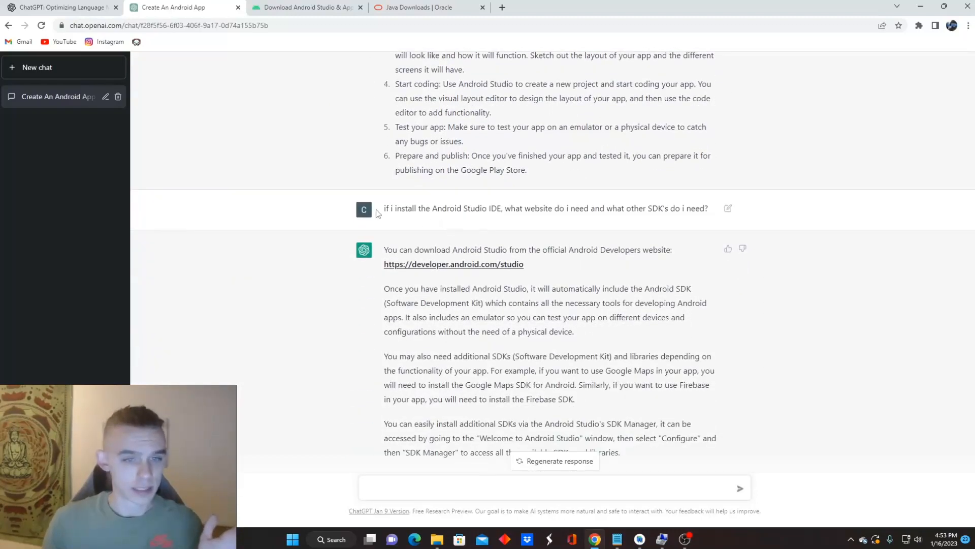
drag(384, 208, 628, 208)
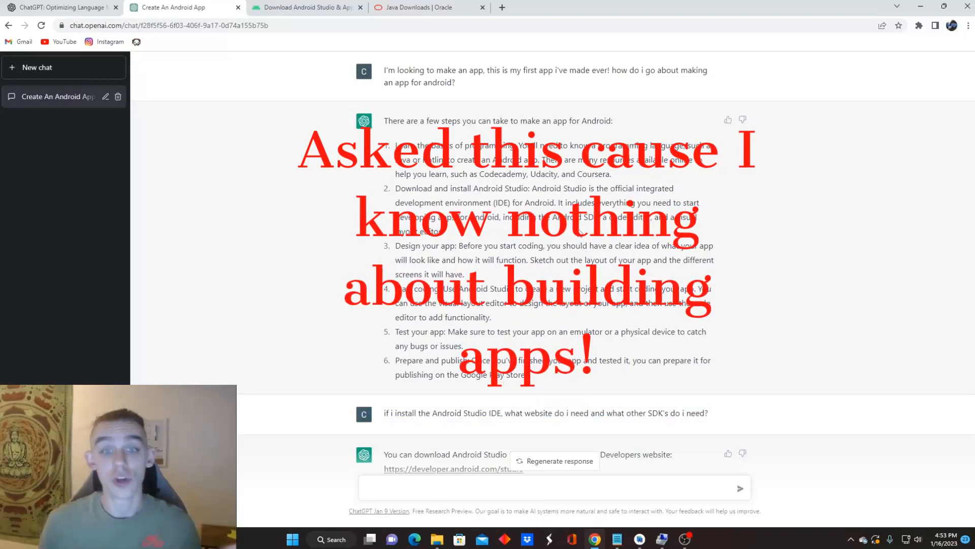
Scroll down the conversation to the answer about additional APIs needed.
scroll(down, 3)
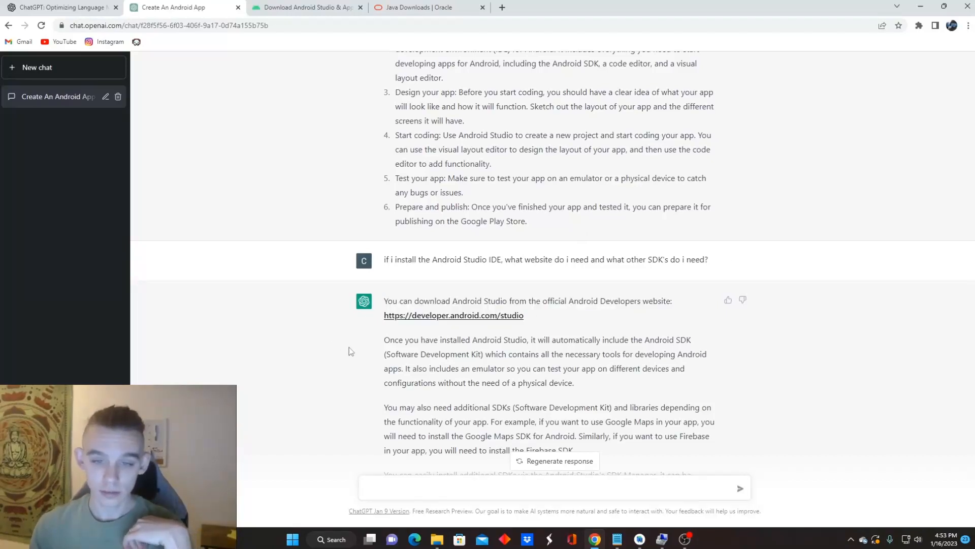
scroll(down, 3)
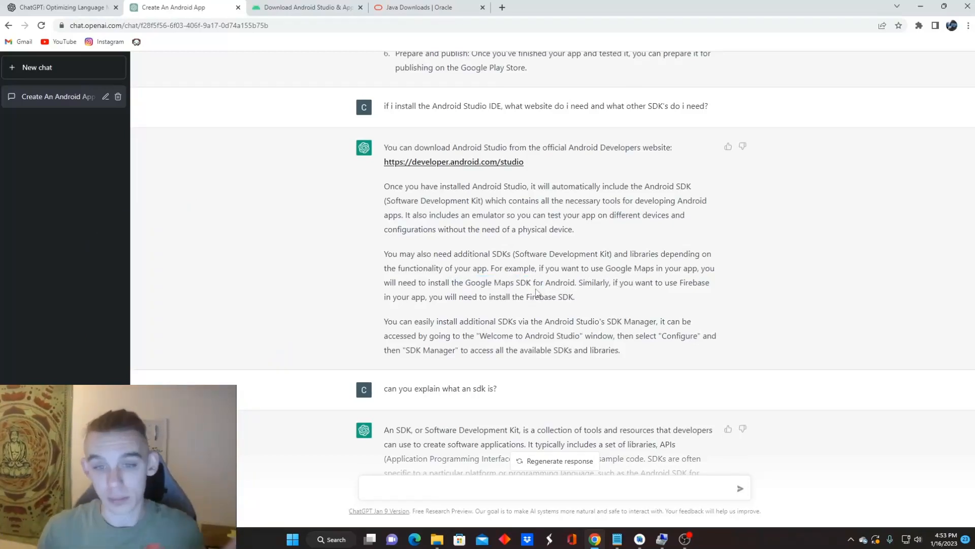
mouse_move(623, 299)
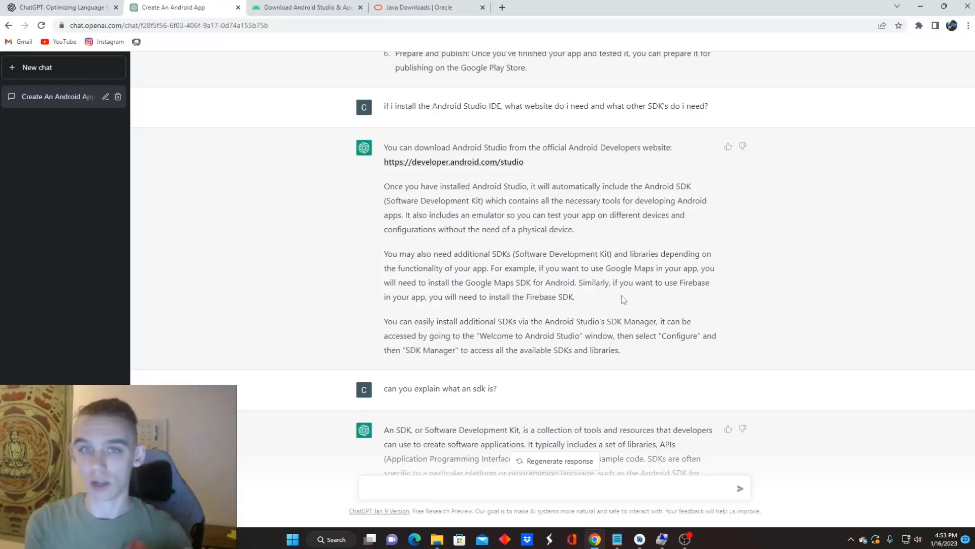
scroll(down, 3)
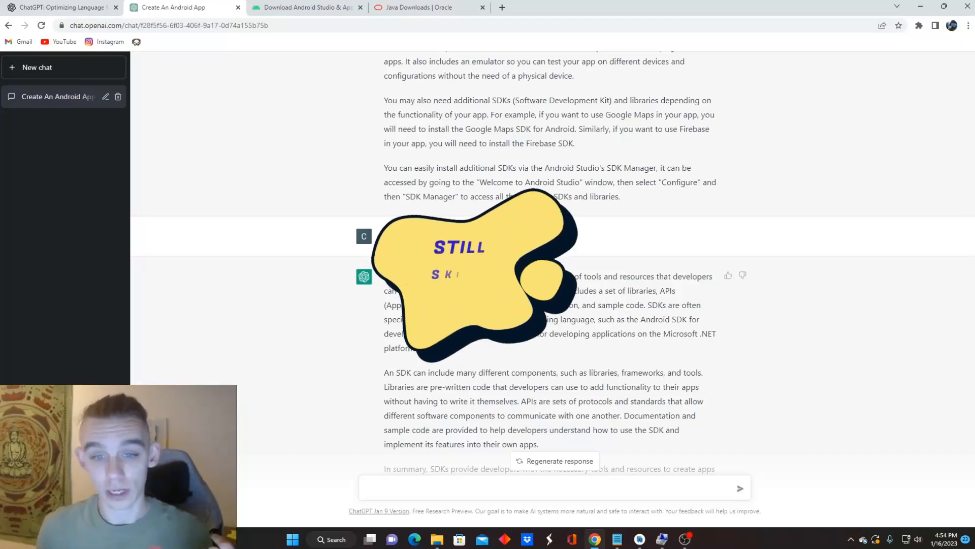
scroll(down, 3)
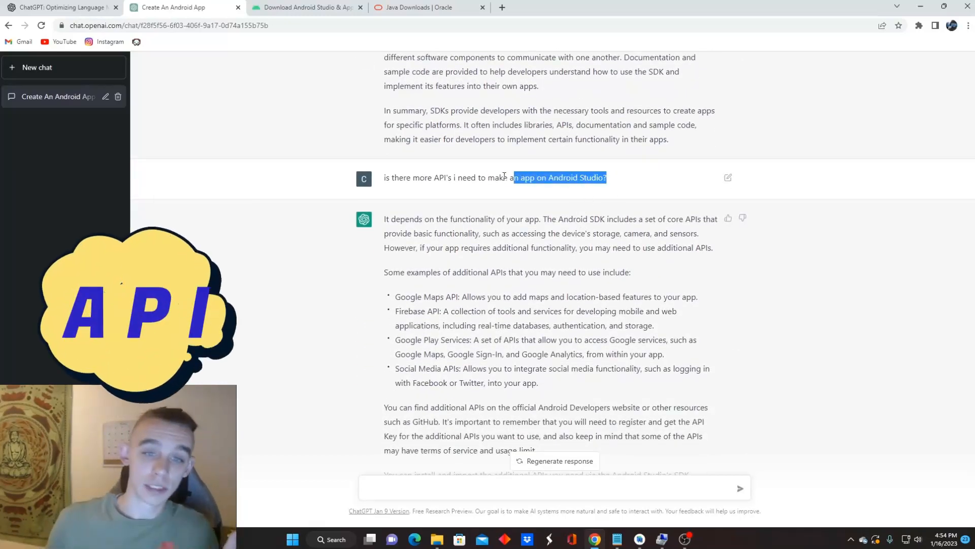
triple_click(494, 178)
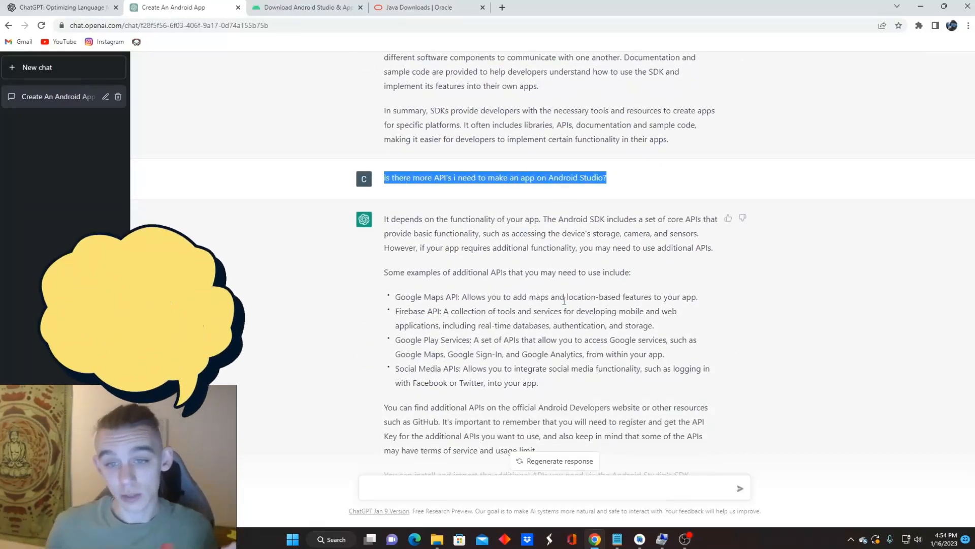
drag(405, 297, 522, 296)
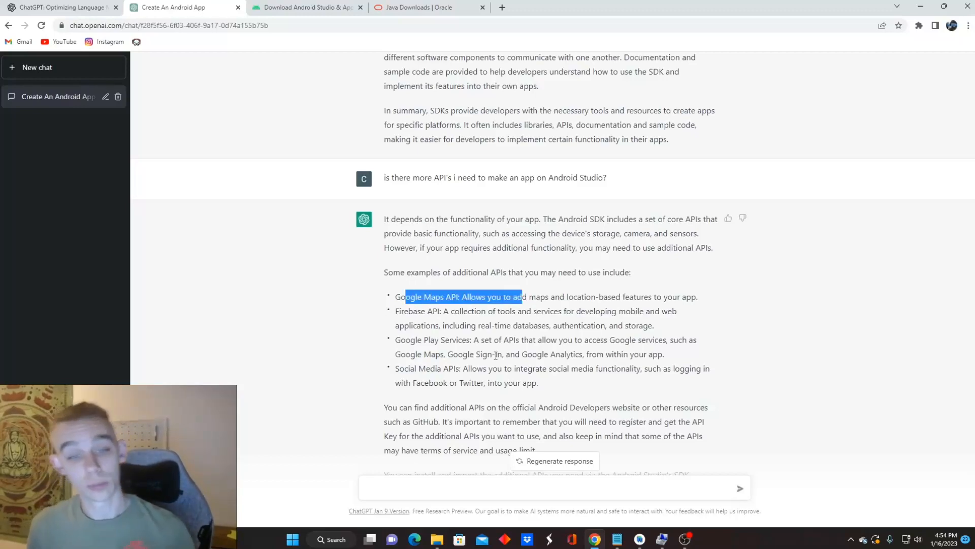
click(495, 336)
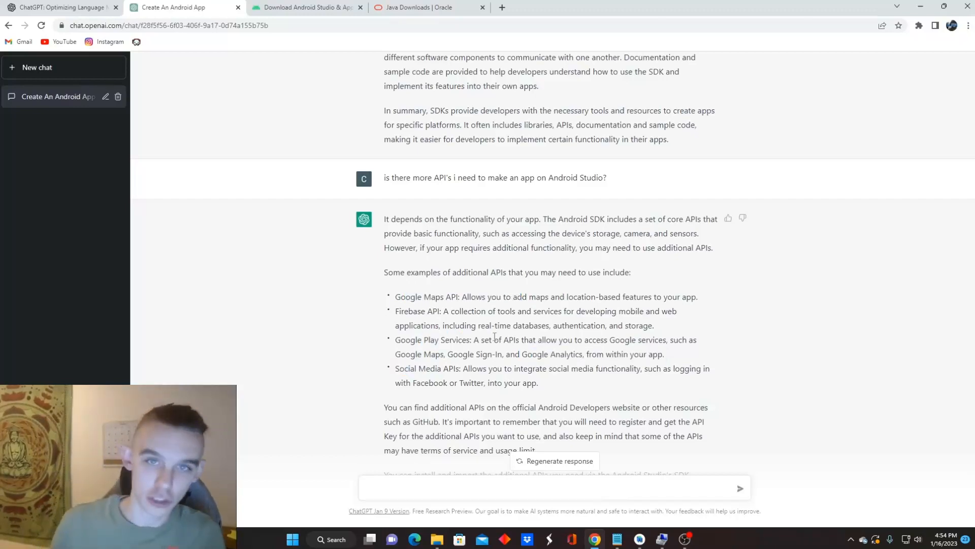
scroll(down, 3)
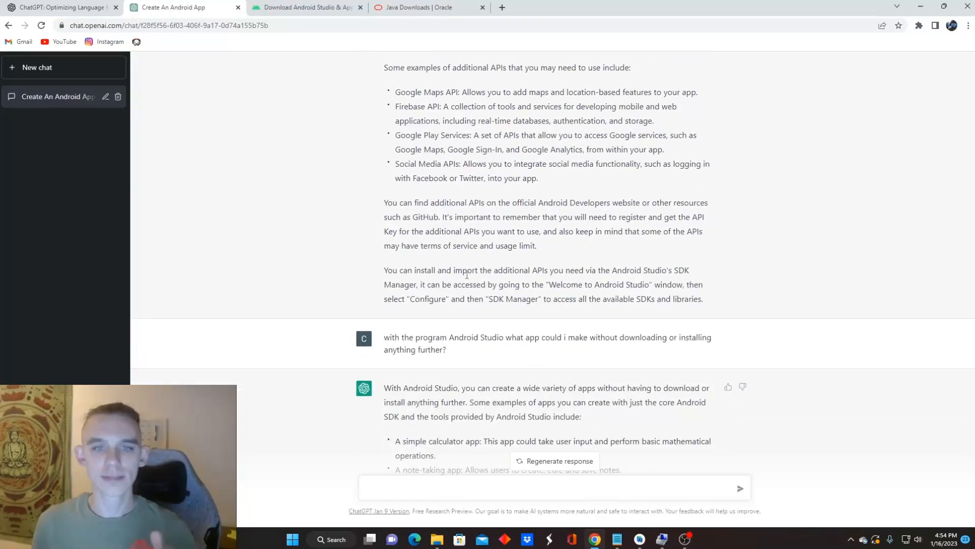
scroll(down, 3)
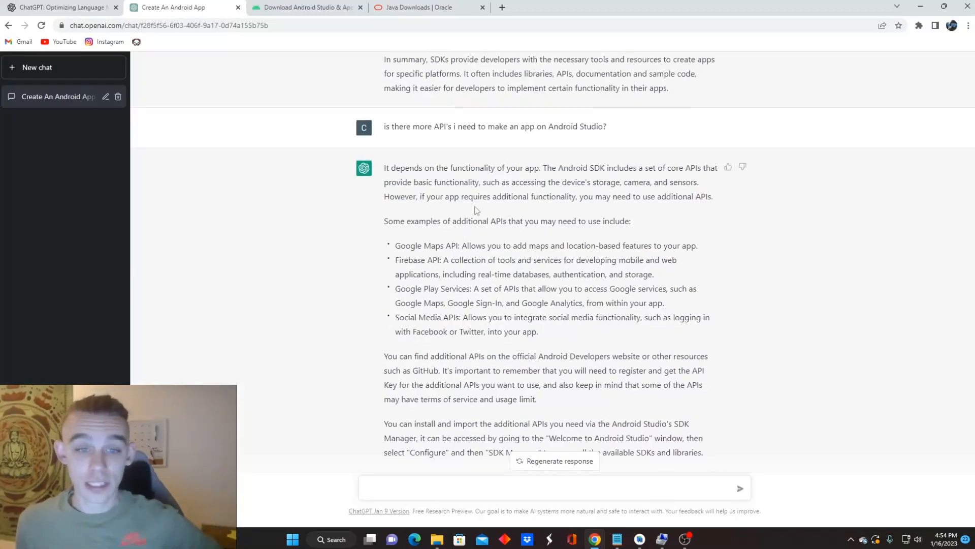
double_click(478, 221)
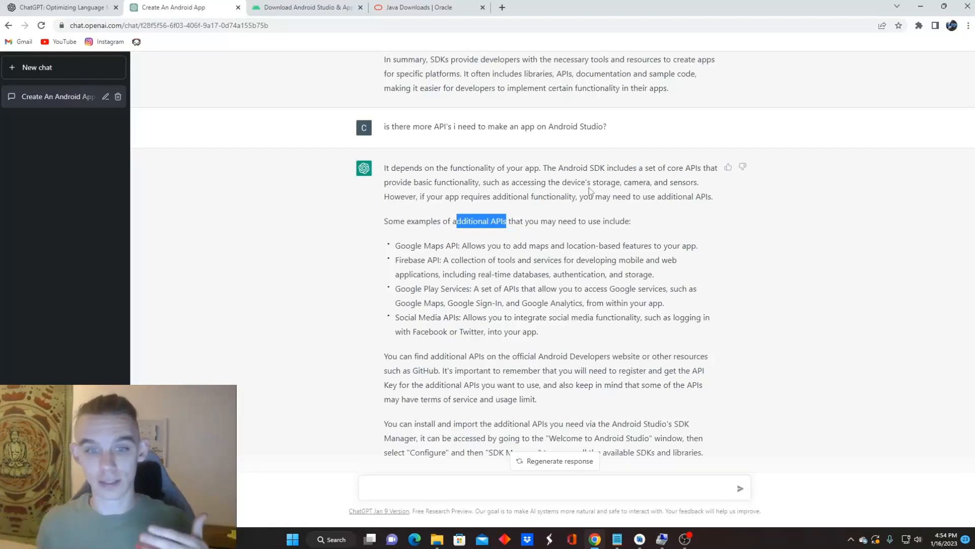
scroll(down, 3)
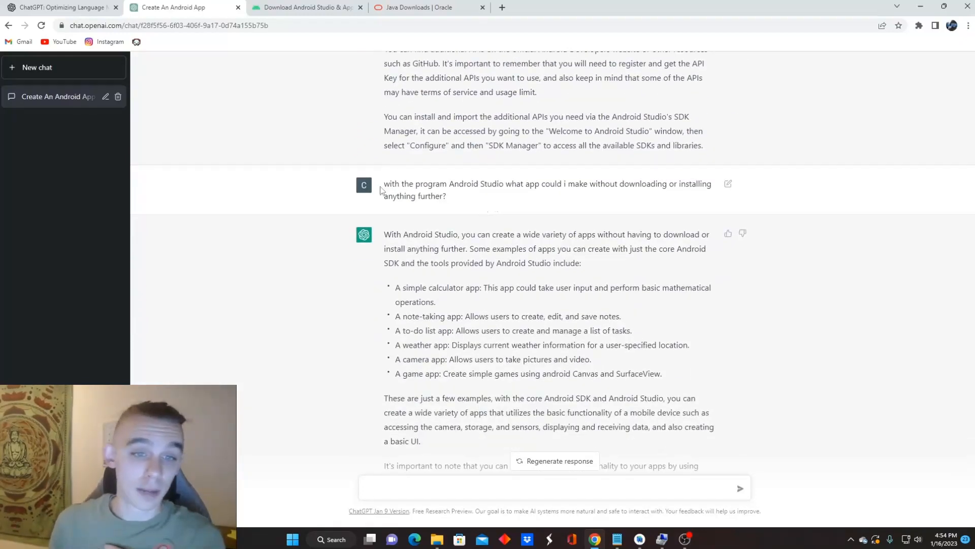
drag(384, 183, 446, 196)
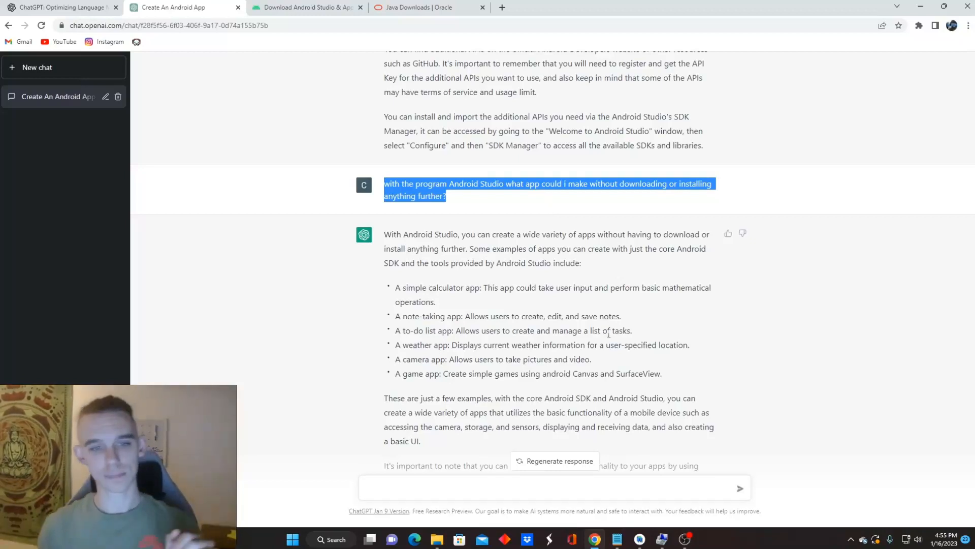
click(384, 258)
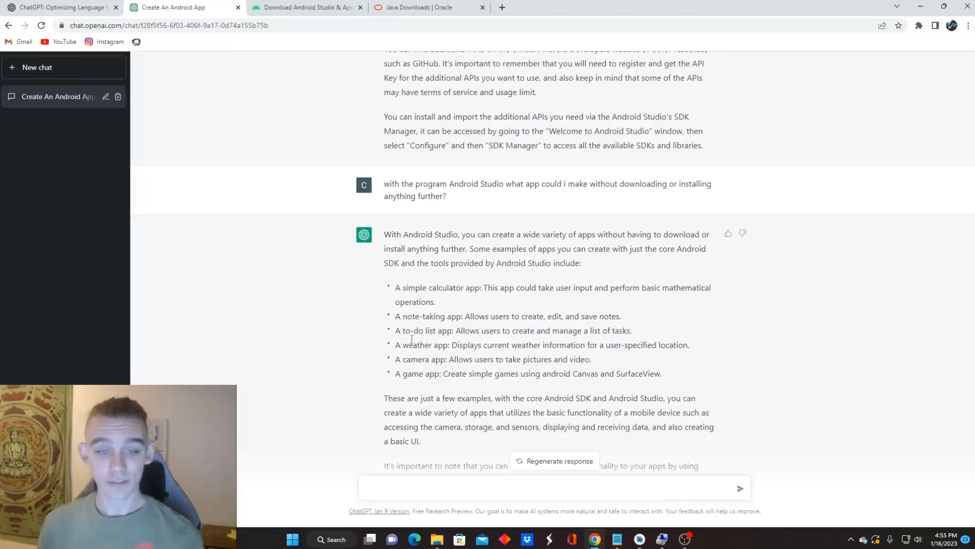
drag(395, 288, 421, 302)
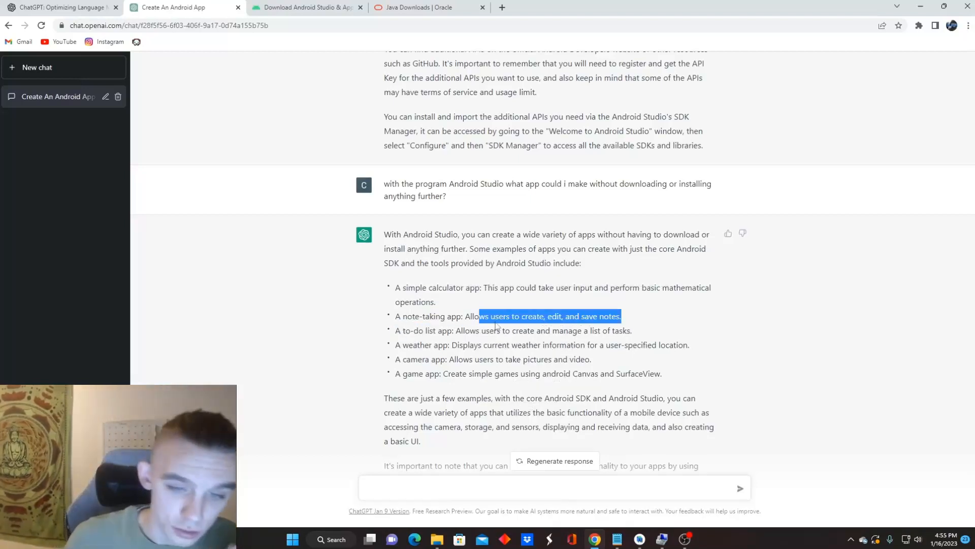
click(503, 330)
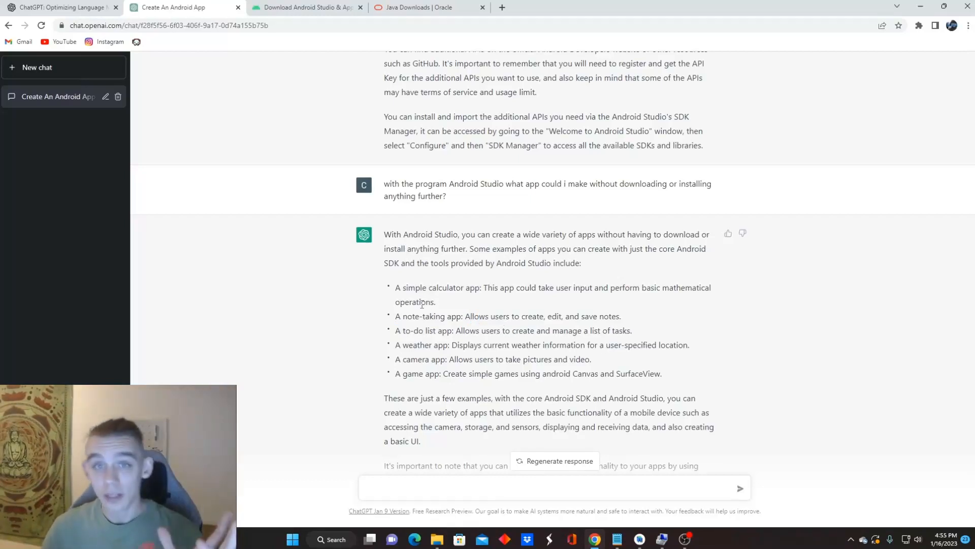
mouse_move(440, 288)
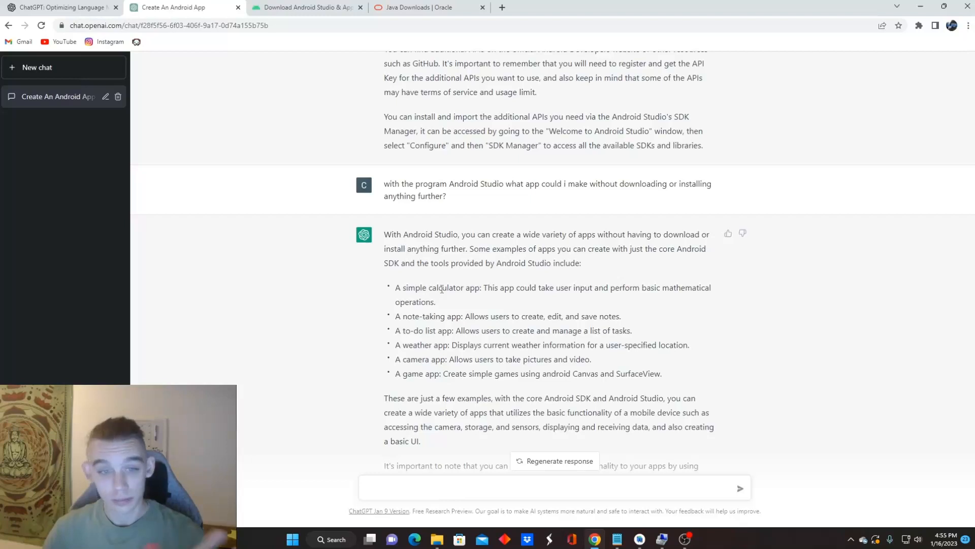
scroll(down, 3)
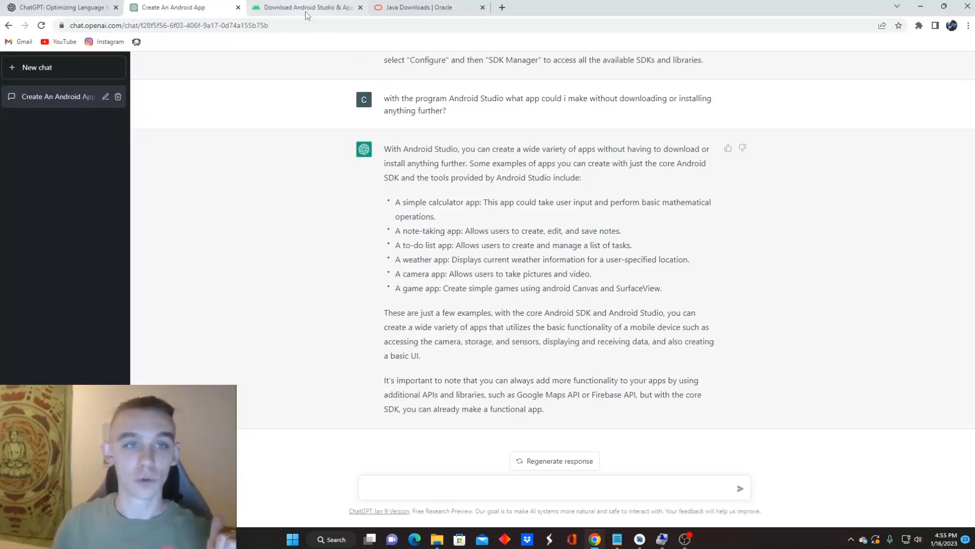
Browse the Android Studio and Oracle Java download tabs, then return to ChatGPT.
click(305, 7)
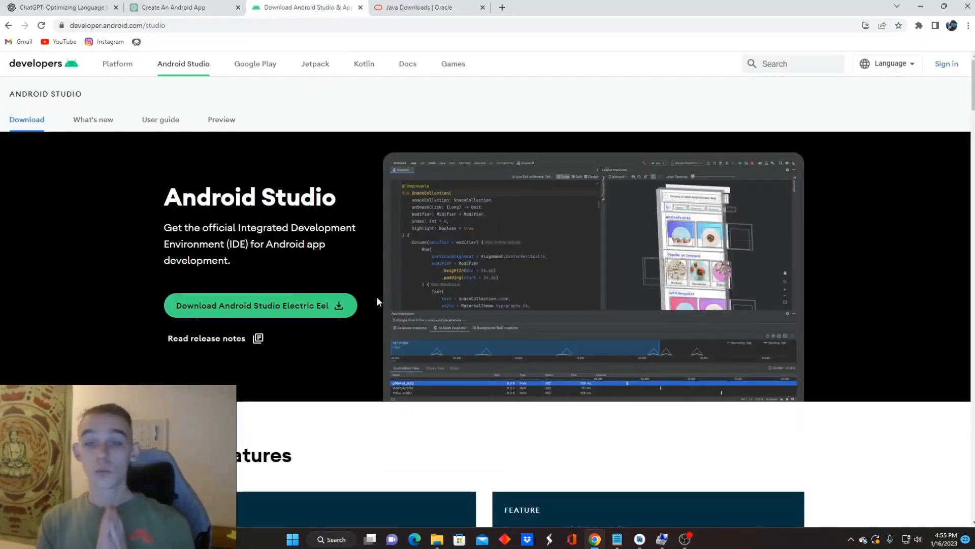
mouse_move(60, 52)
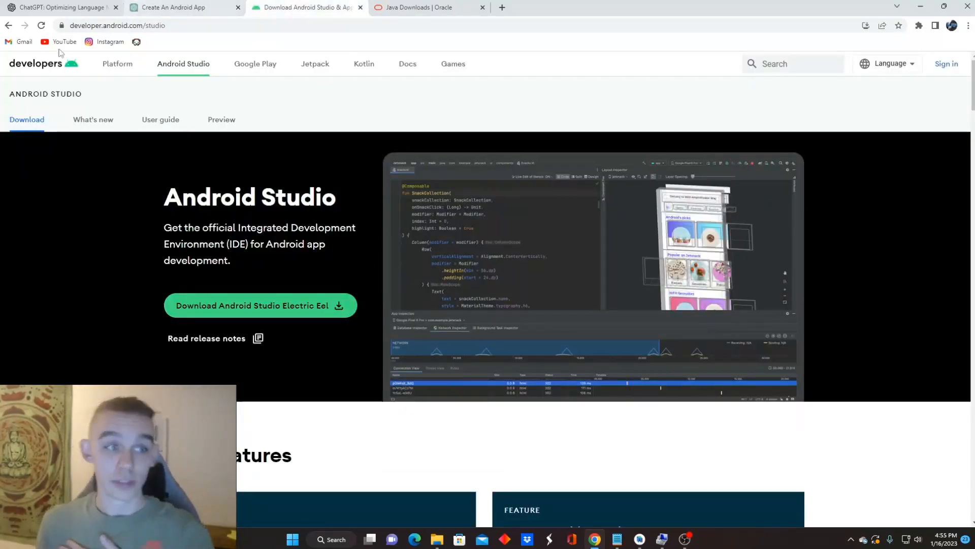
mouse_move(576, 132)
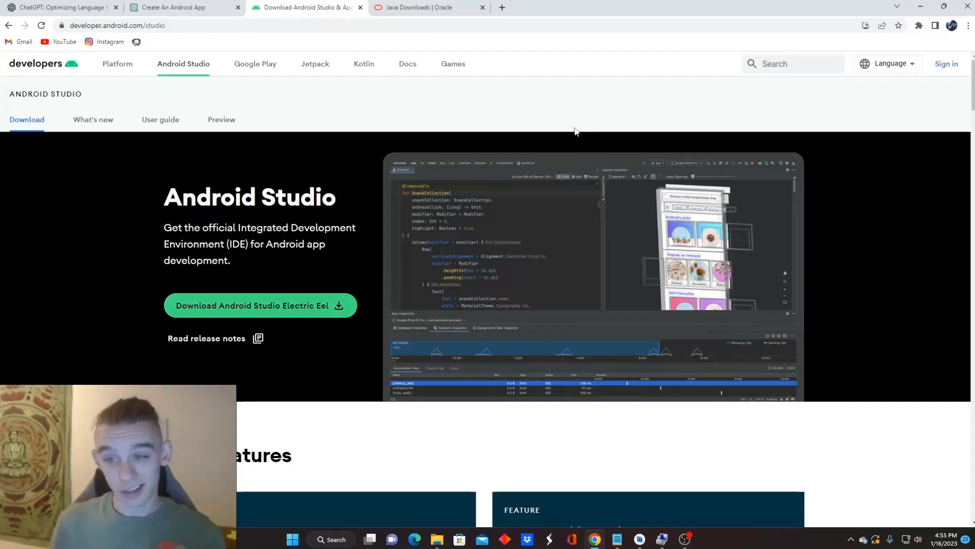
click(173, 8)
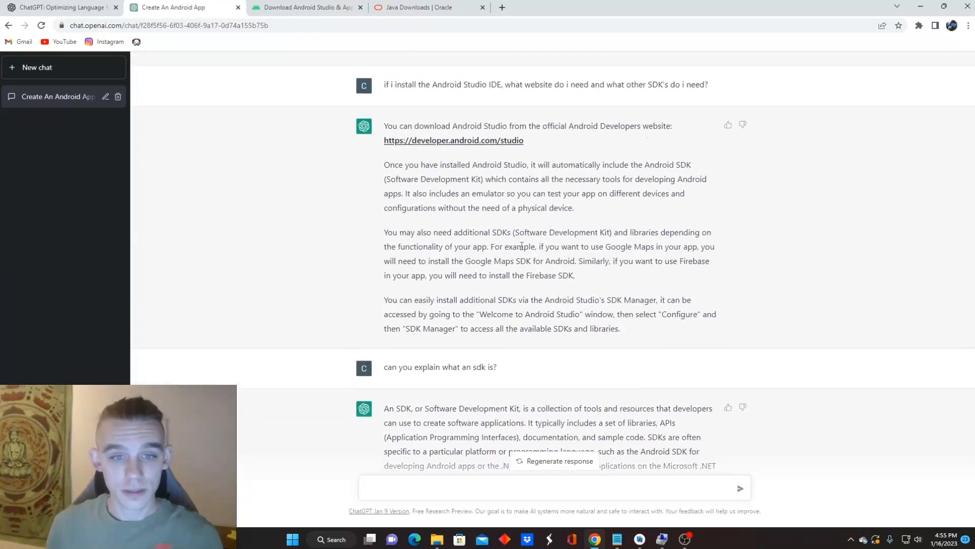
click(304, 7)
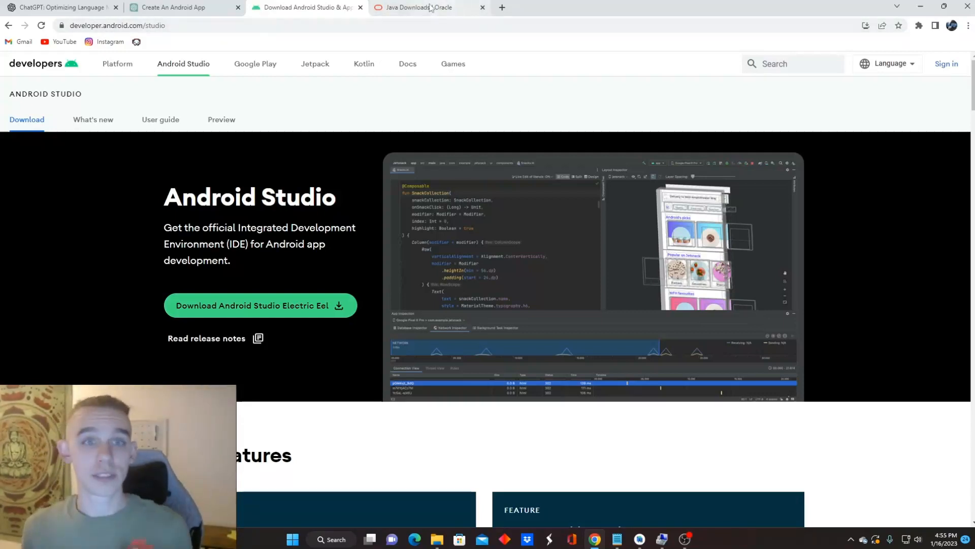
click(419, 7)
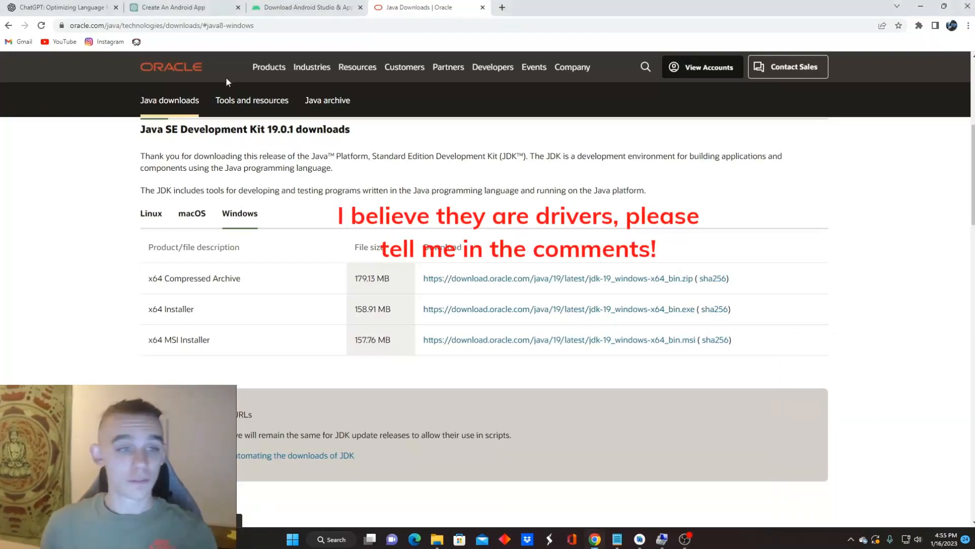
mouse_move(293, 36)
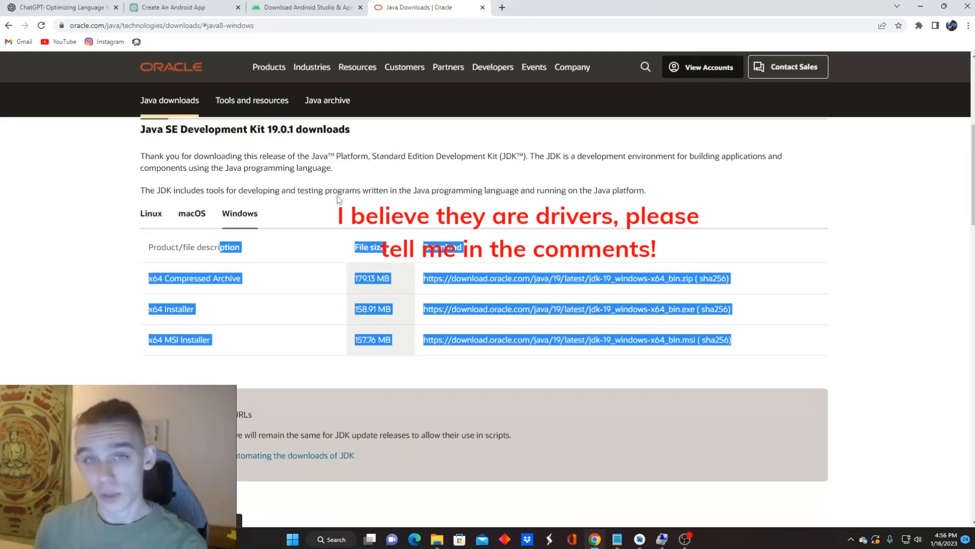
click(385, 190)
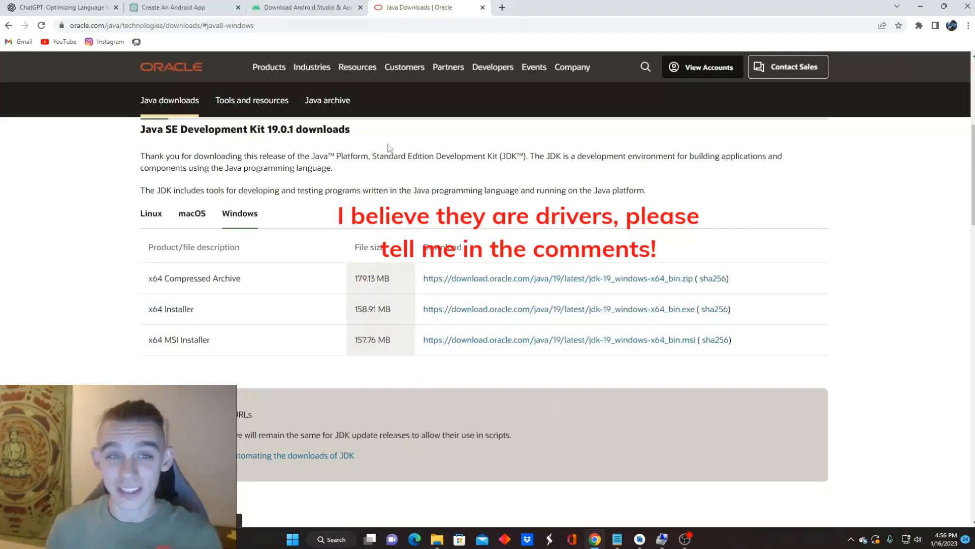
mouse_move(352, 21)
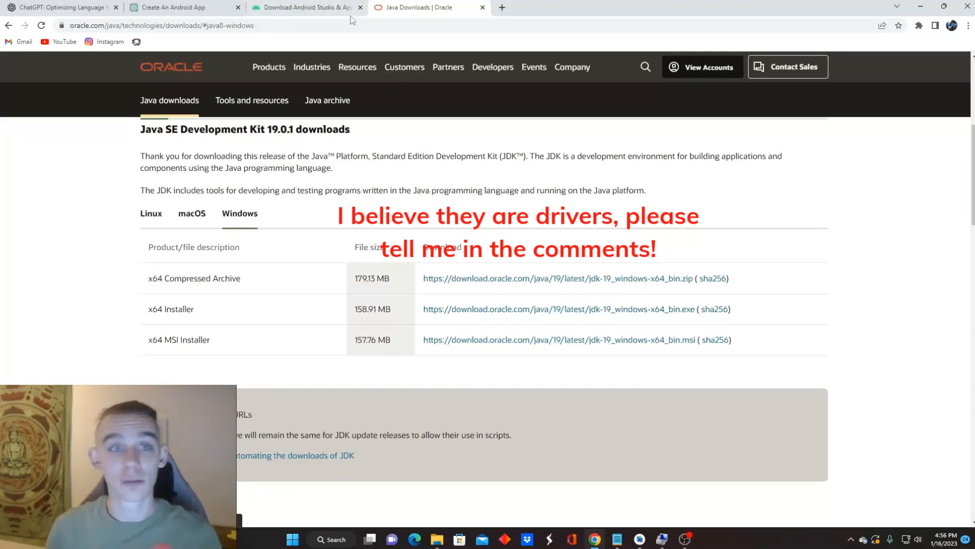
mouse_move(324, 210)
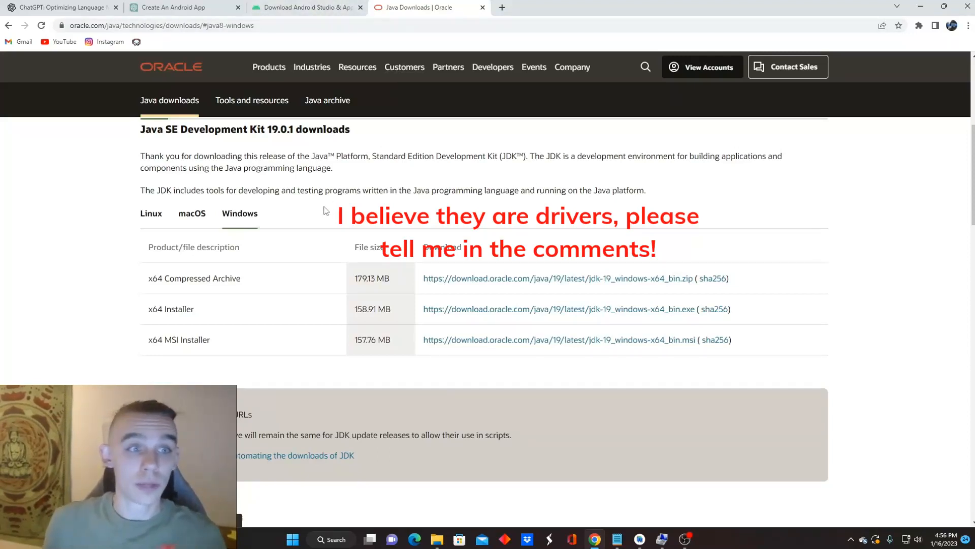
click(305, 7)
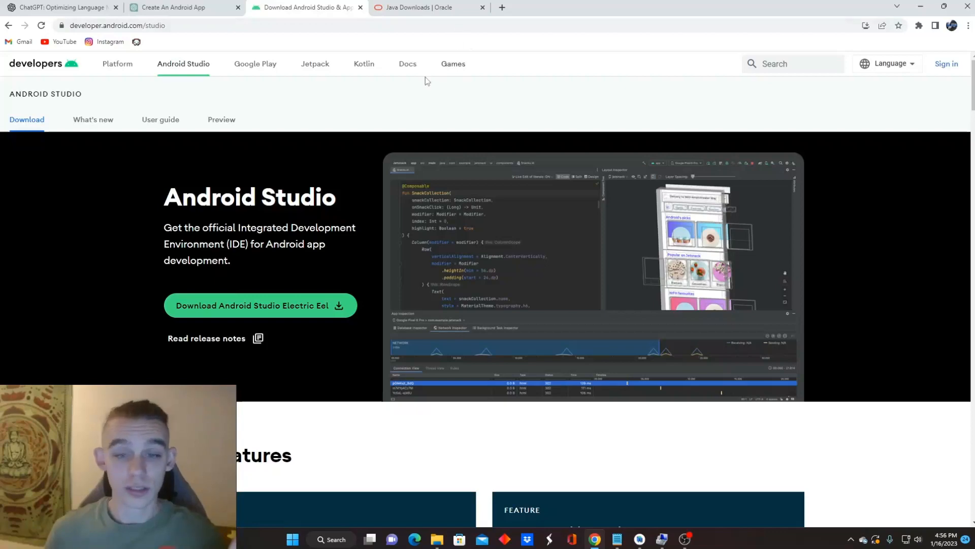
click(423, 8)
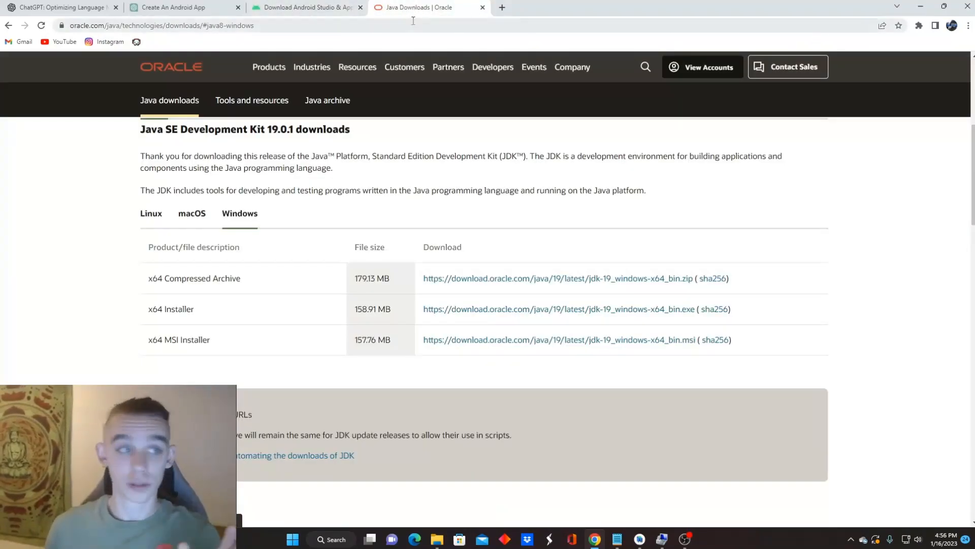
click(176, 9)
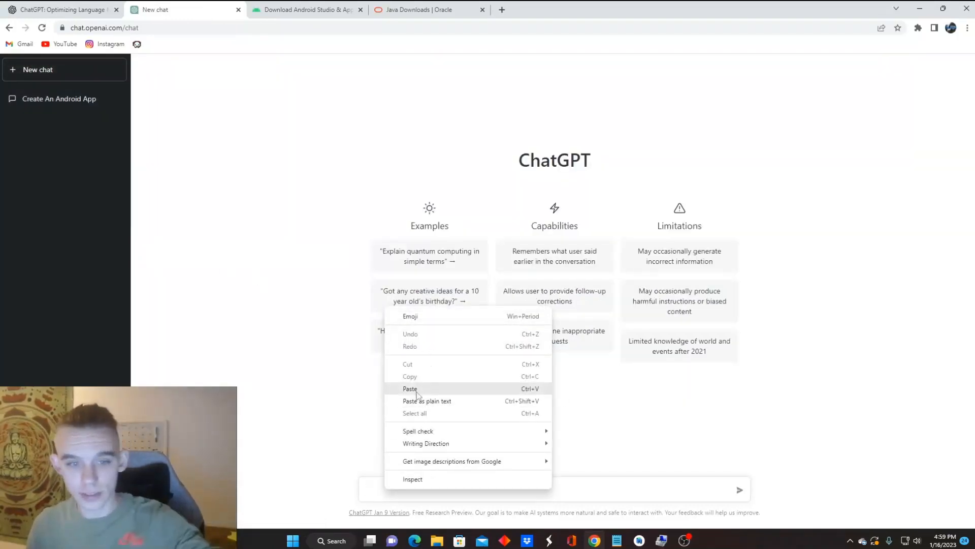
Paste the simple calculator app prompt and send it to ChatGPT.
click(410, 388)
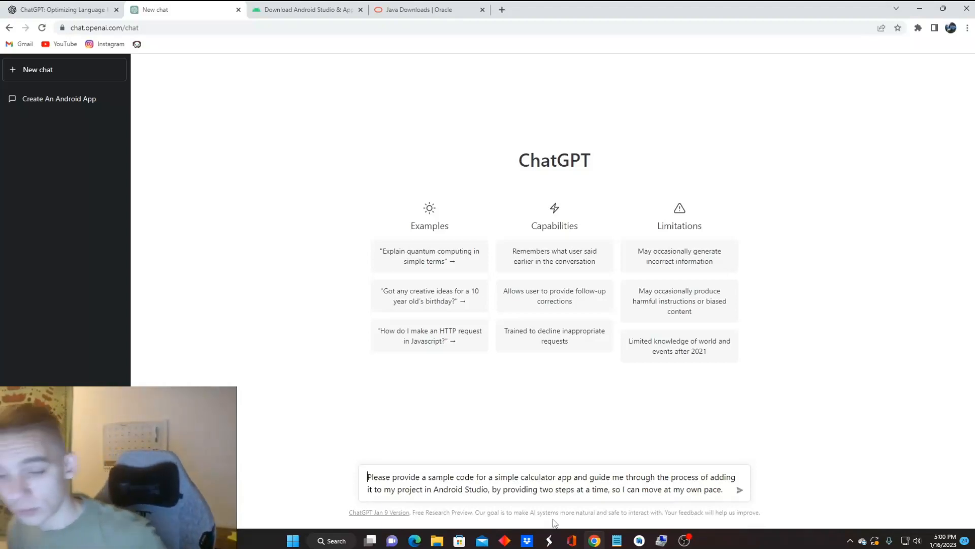
click(739, 484)
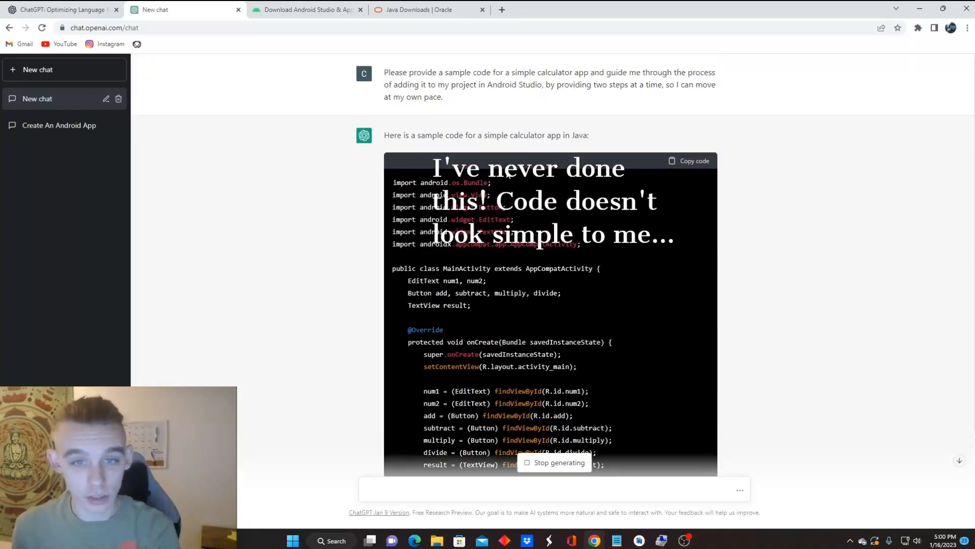
scroll(down, 3)
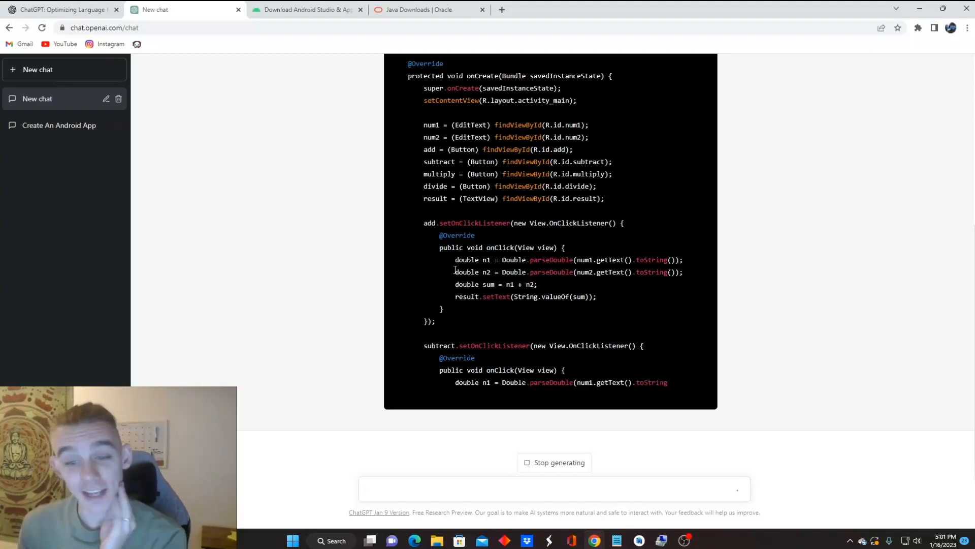
scroll(down, 3)
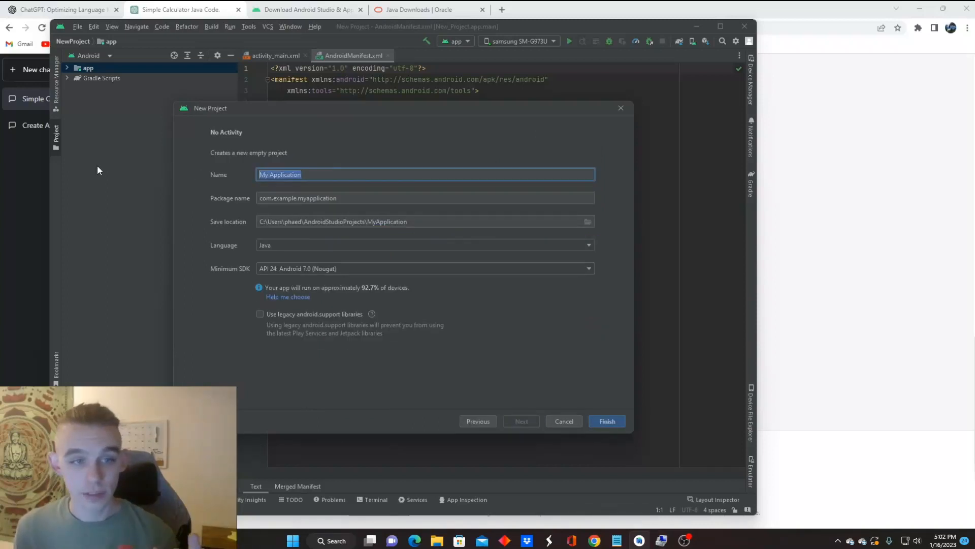
Name the new Android Studio project 'Calculator App'.
text(S)
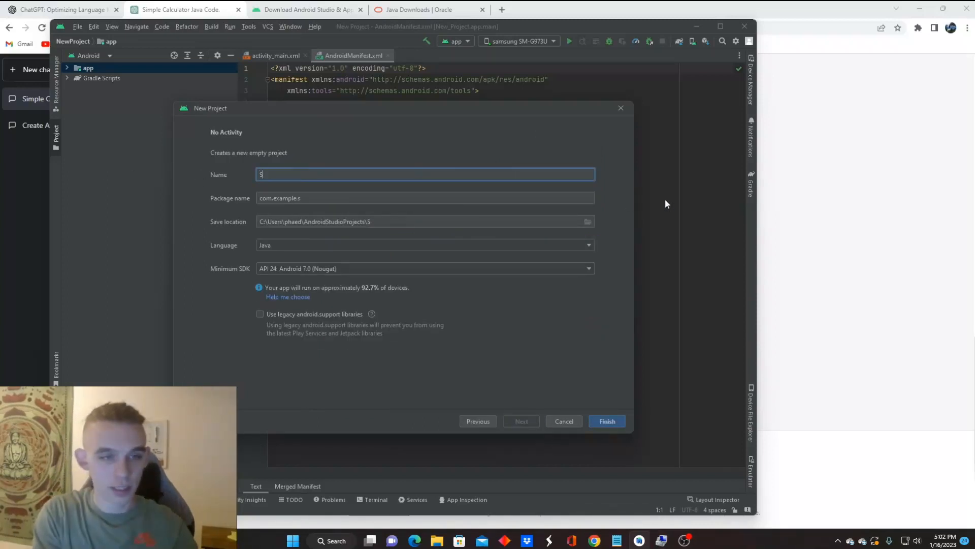
text(Calcu)
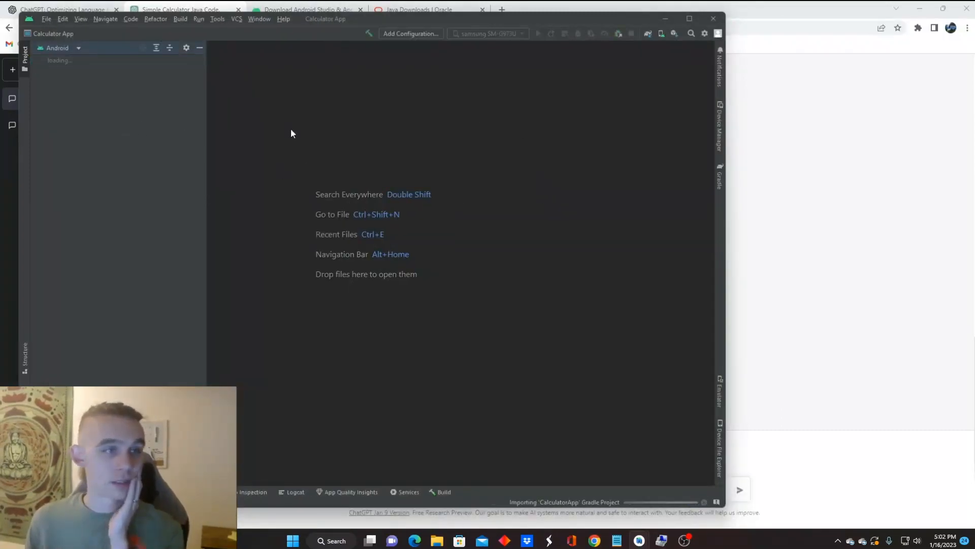
Ask ChatGPT 'what was step 2' and get ready for another question.
click(183, 10)
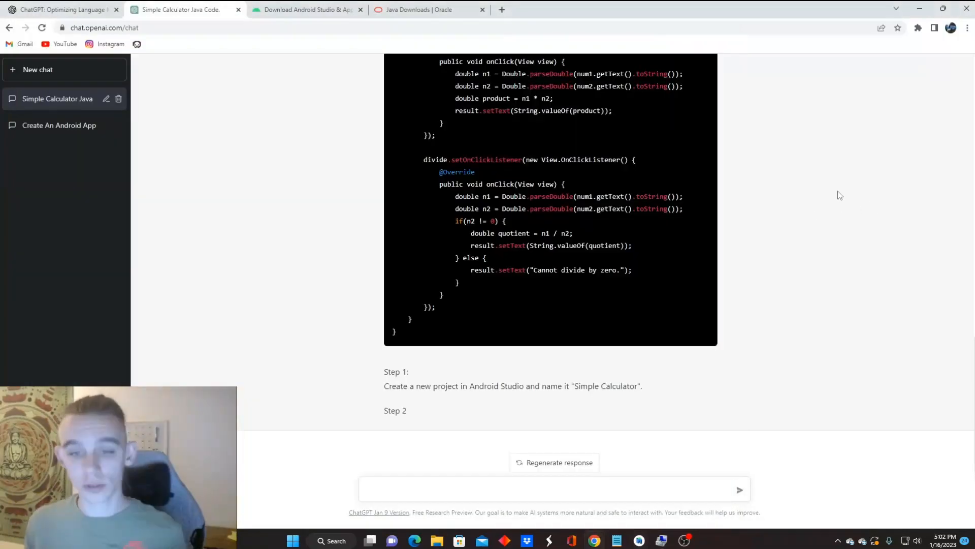
click(429, 489)
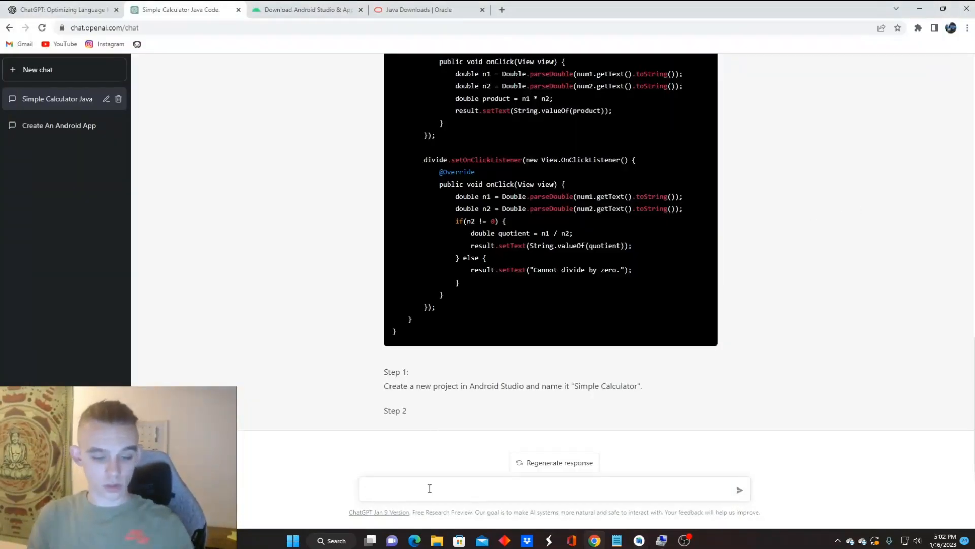
text(what was step 2)
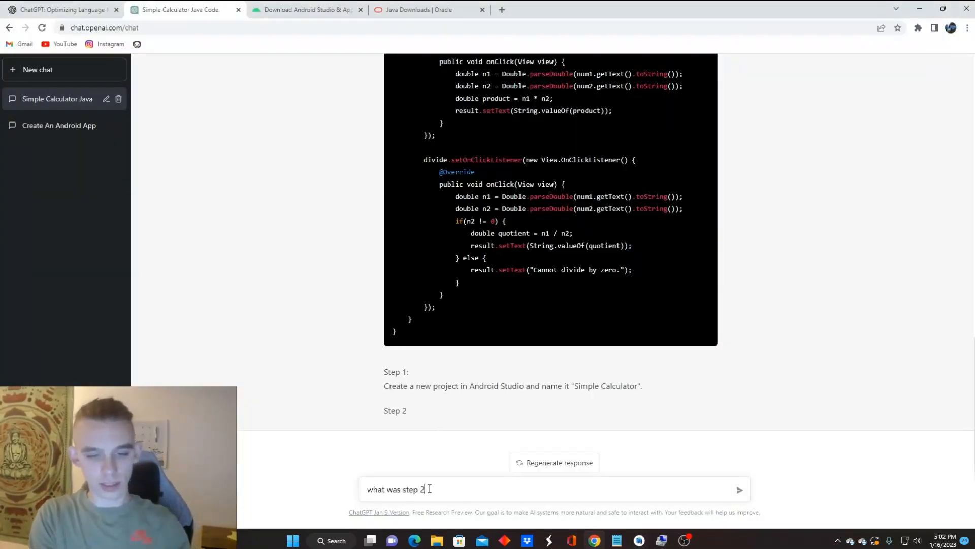
click(740, 489)
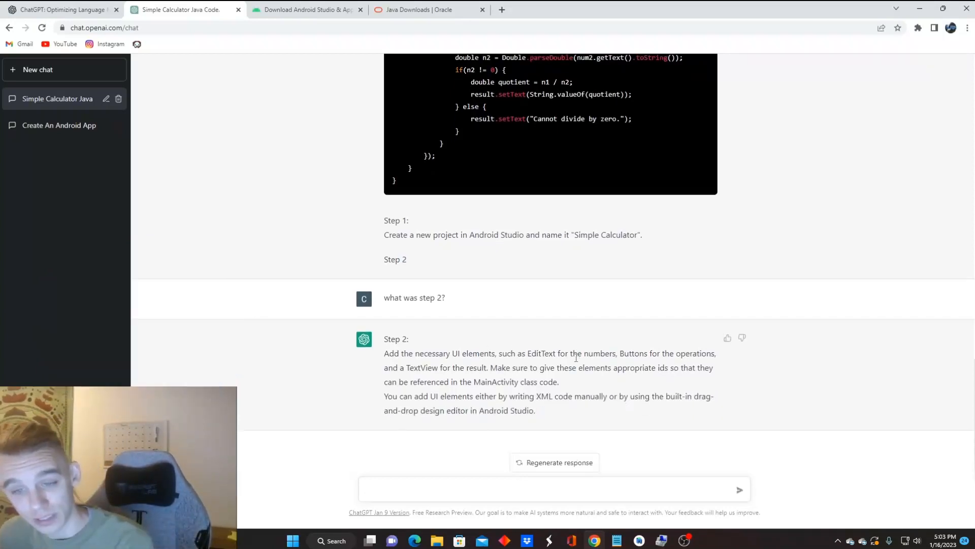
mouse_move(467, 373)
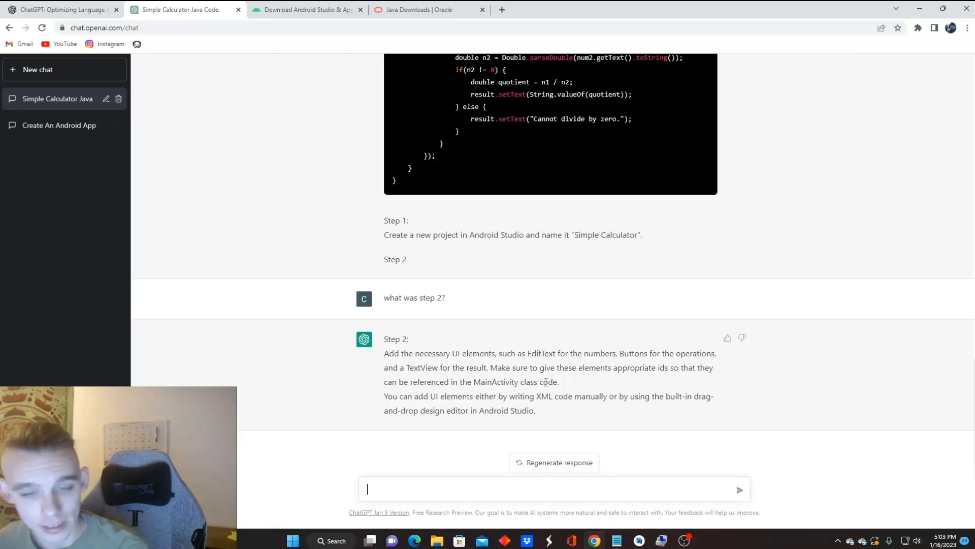
mouse_move(473, 396)
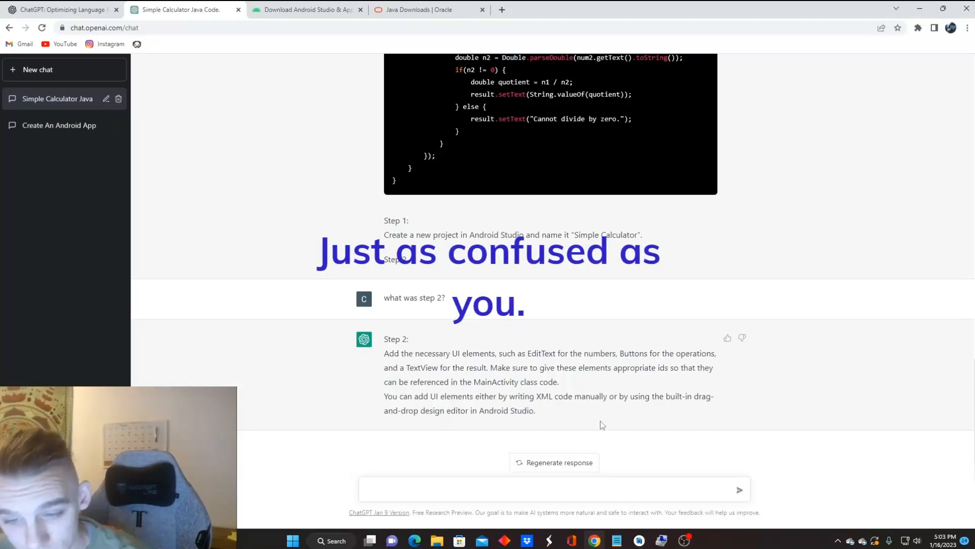
click(422, 488)
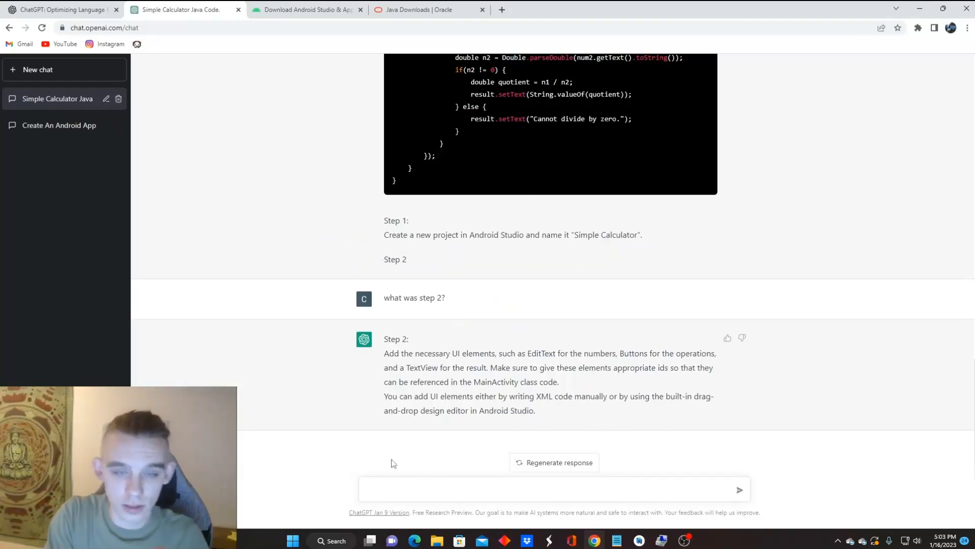
Ask what to do with the code above, and copy the sample calculator code.
text(i have the code)
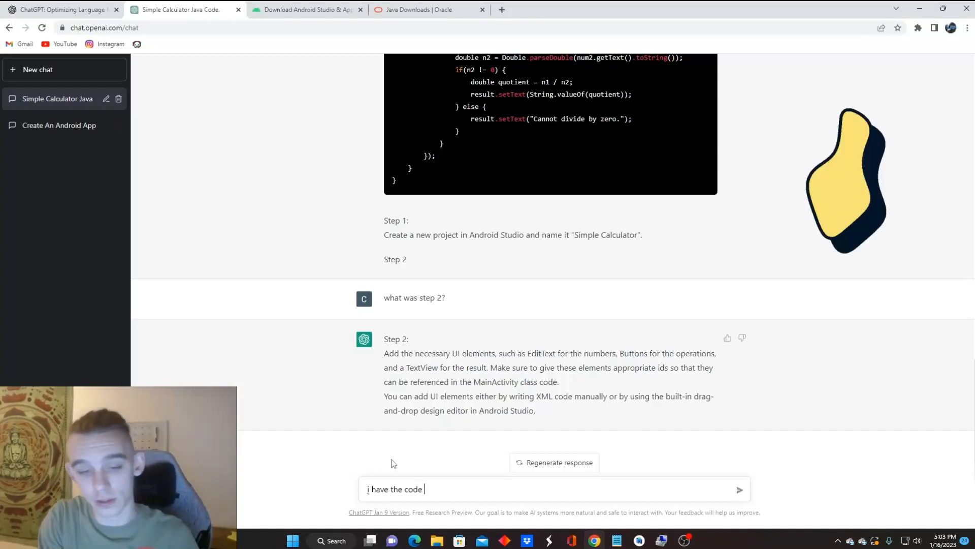
text(above what do)
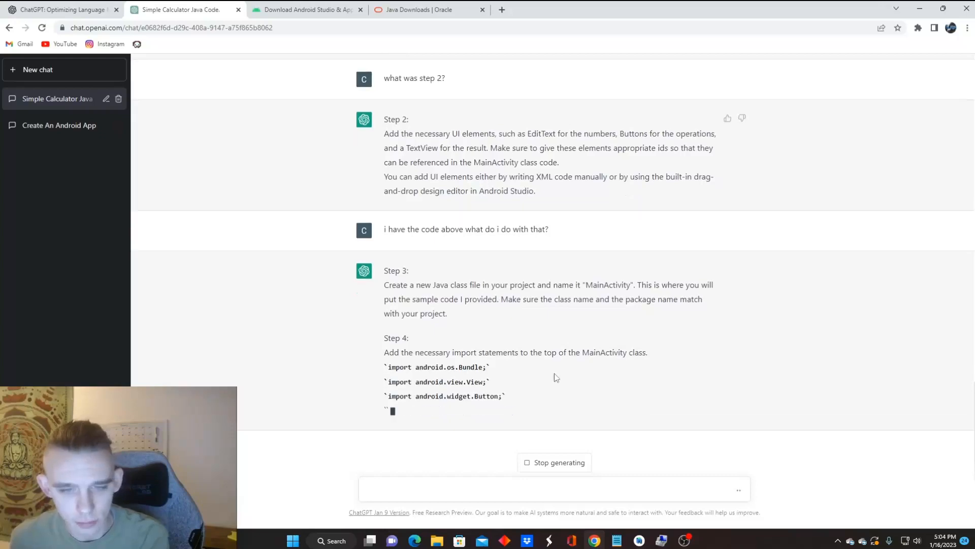
scroll(down, 3)
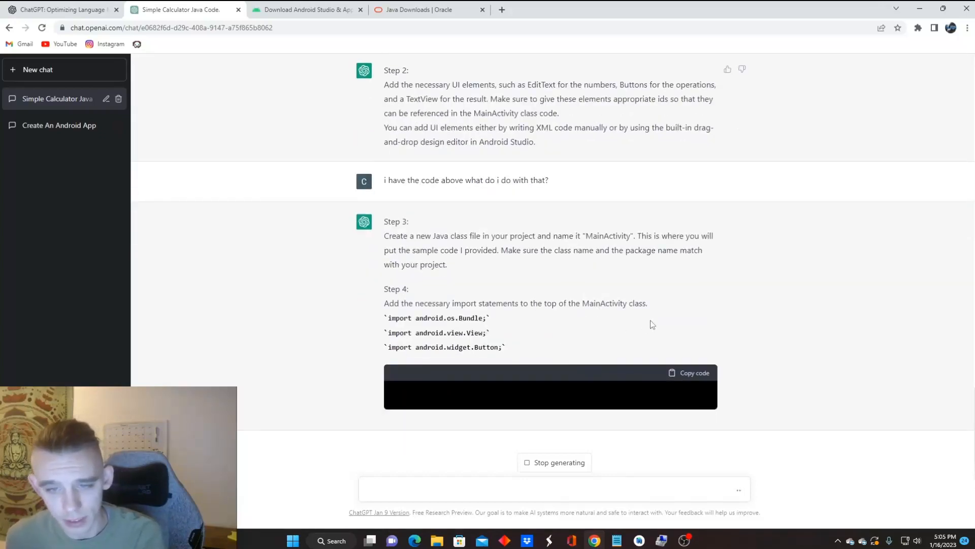
scroll(up, 3)
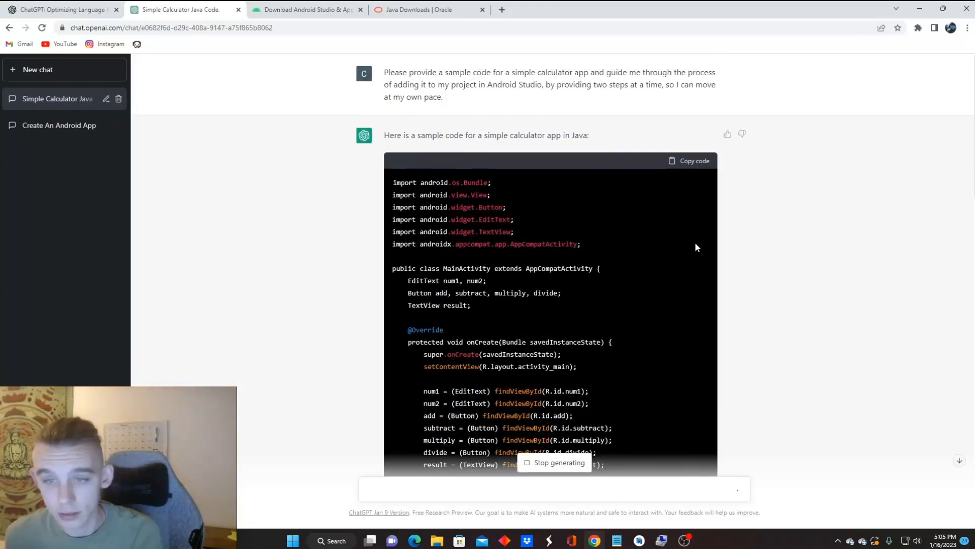
click(689, 160)
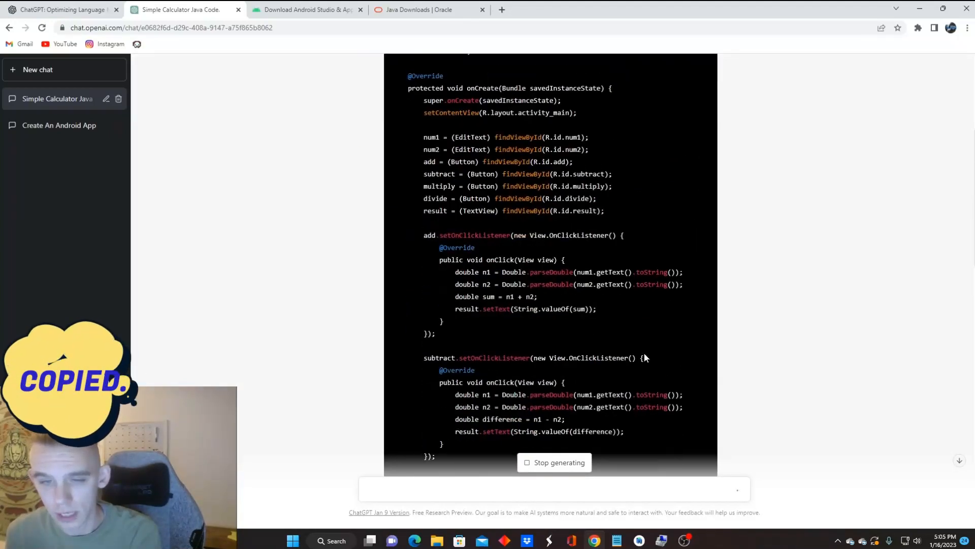
scroll(down, 3)
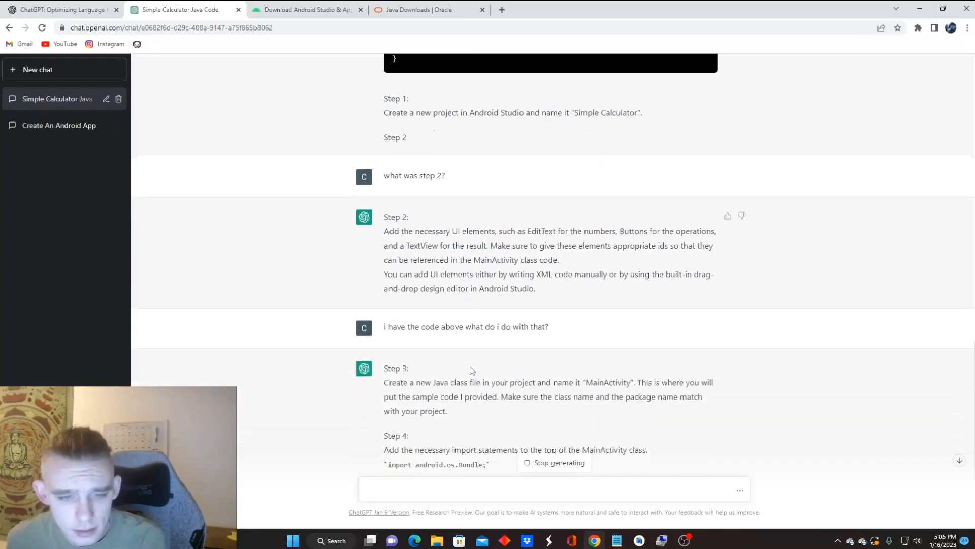
scroll(down, 3)
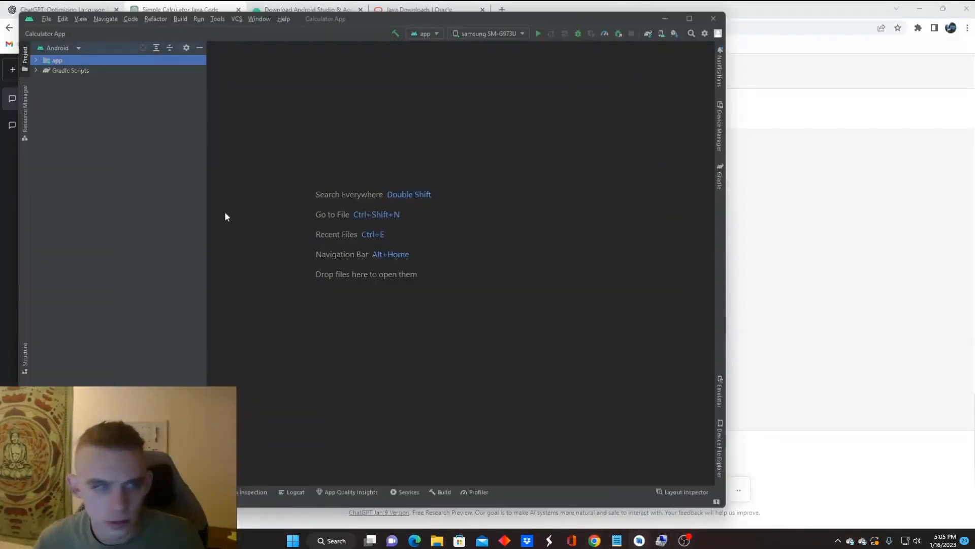
Create a Layout-type Android resource file named 'layout' under the res folder.
click(37, 59)
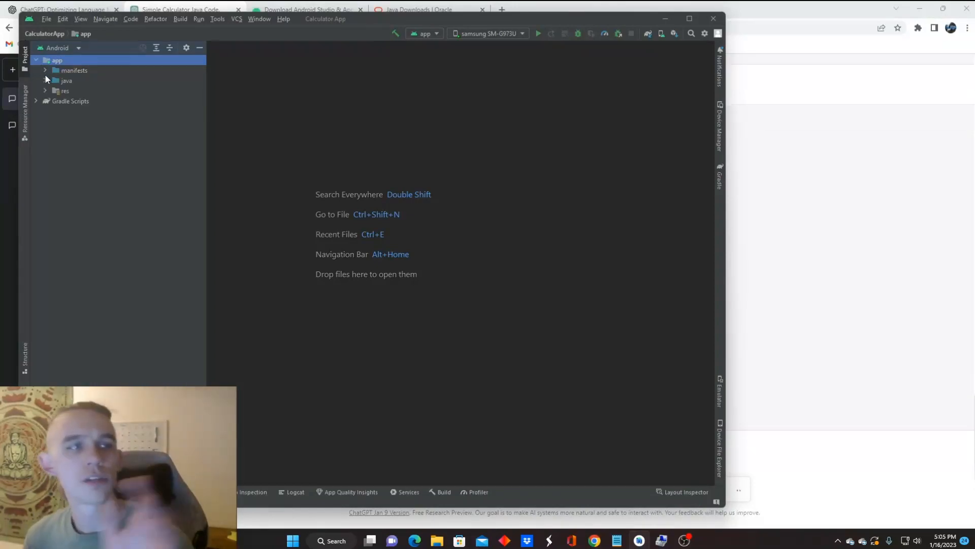
click(45, 81)
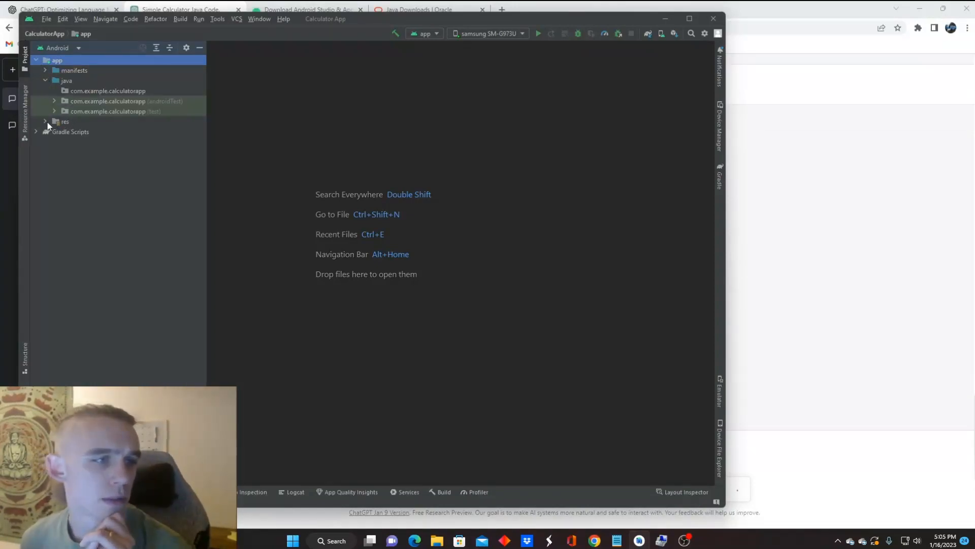
click(37, 122)
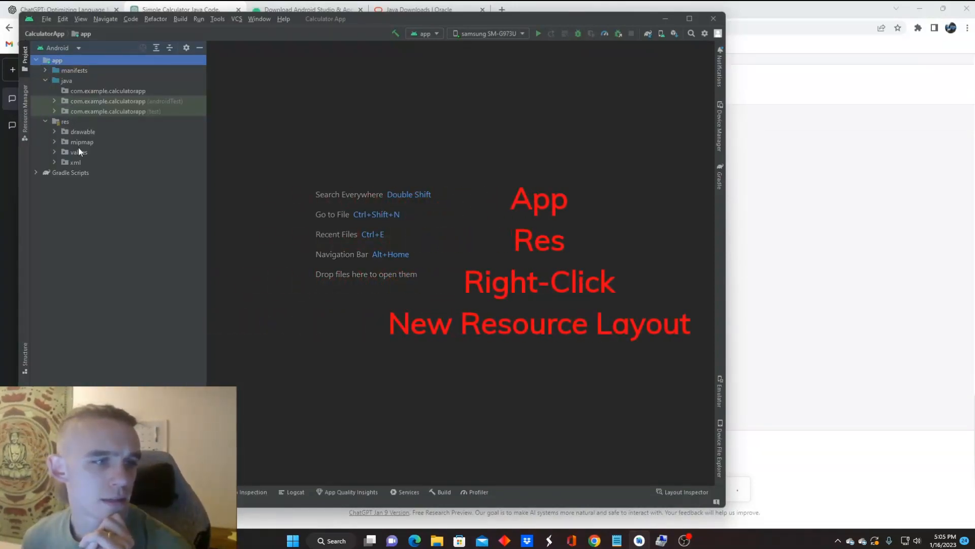
click(64, 121)
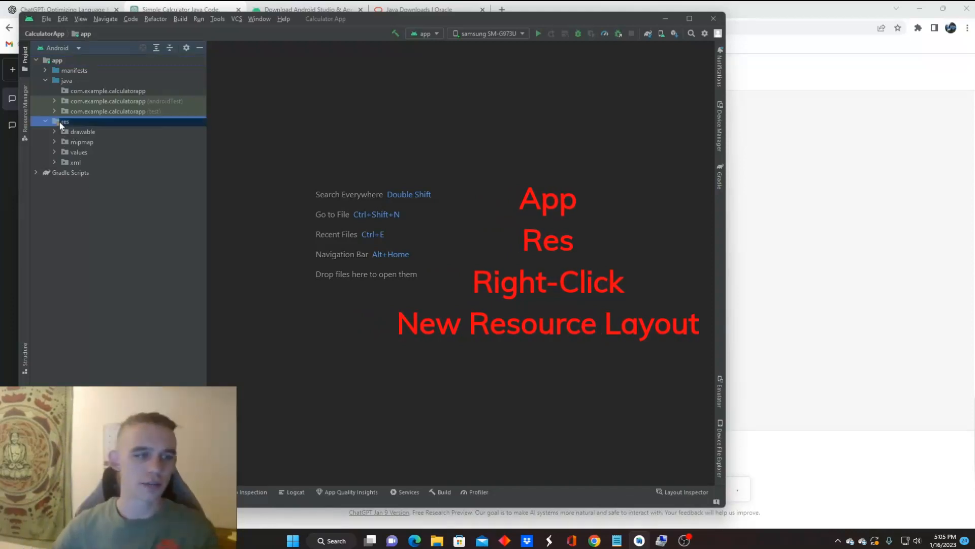
right_click(64, 122)
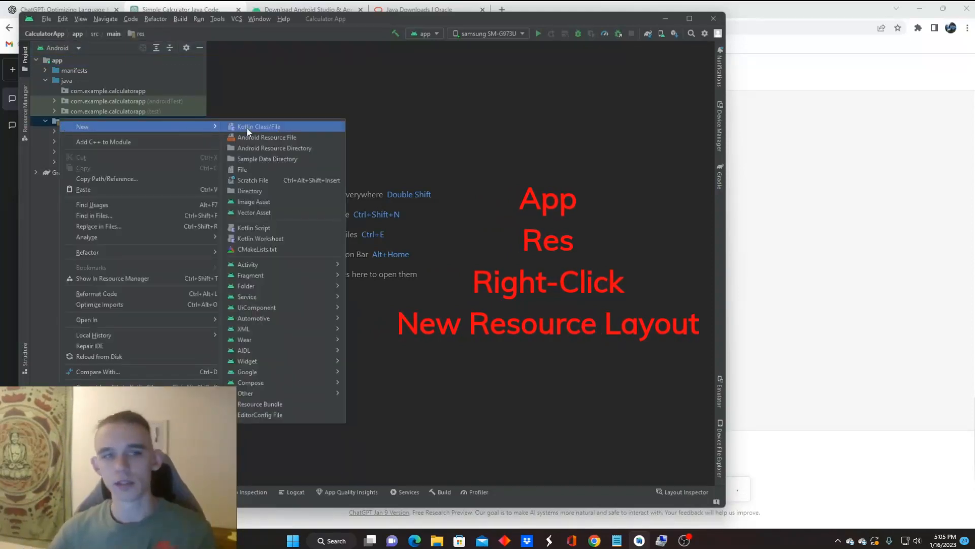
mouse_move(261, 137)
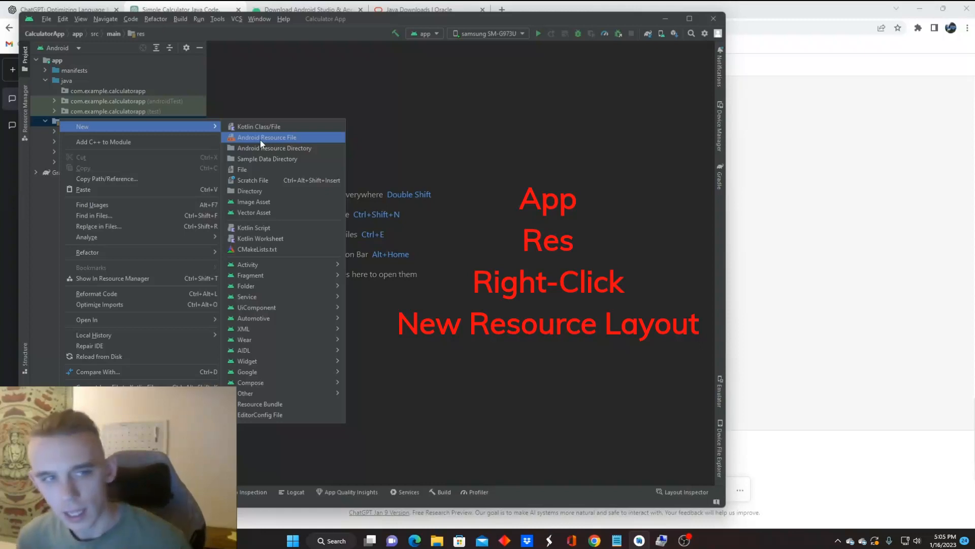
click(266, 137)
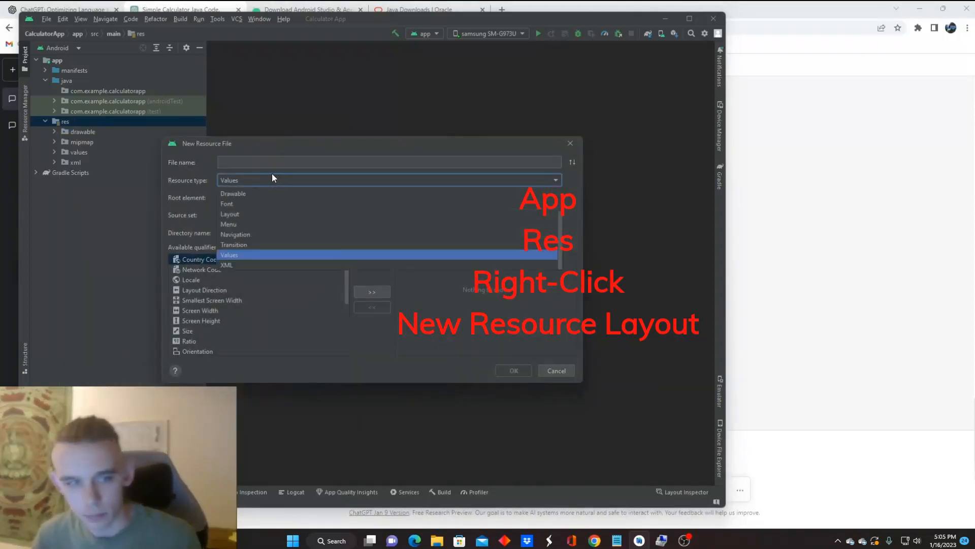
click(230, 214)
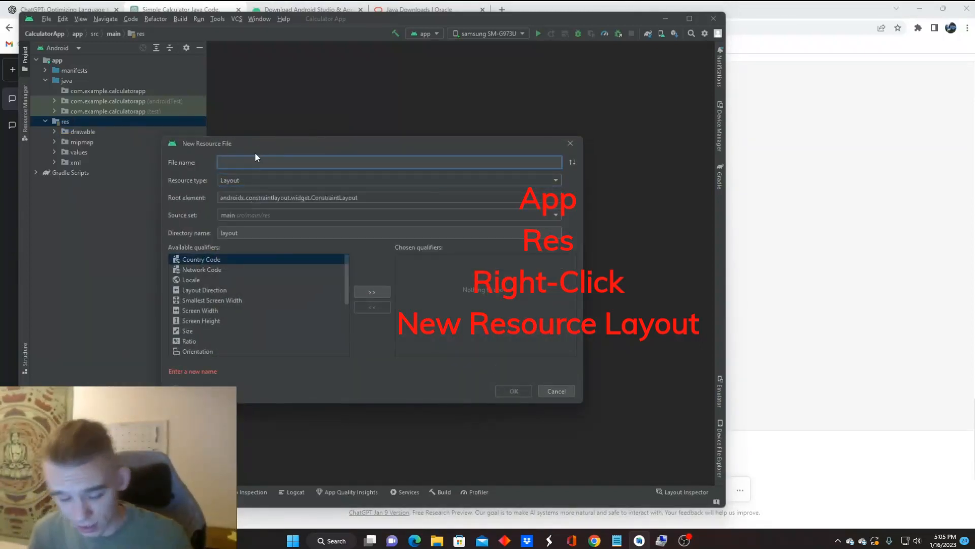
text(layout)
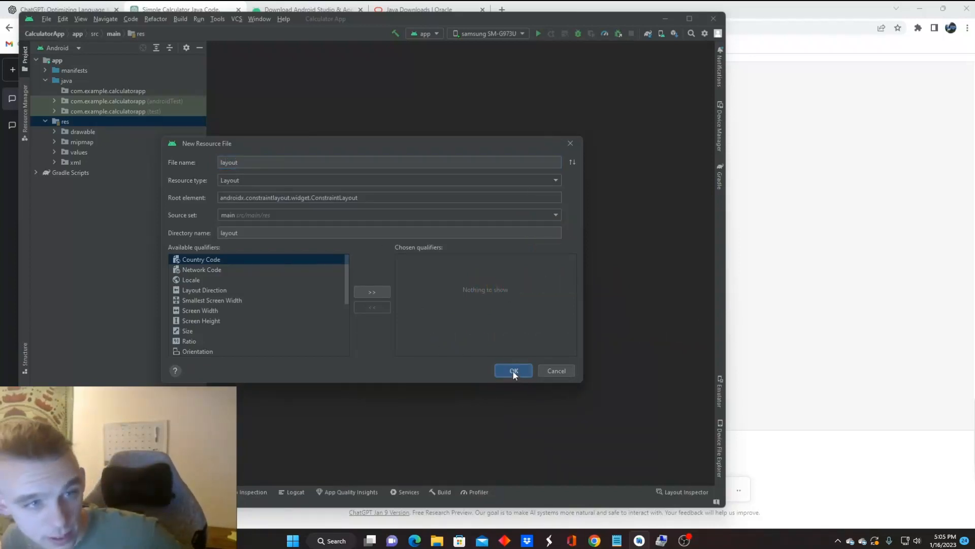
click(513, 370)
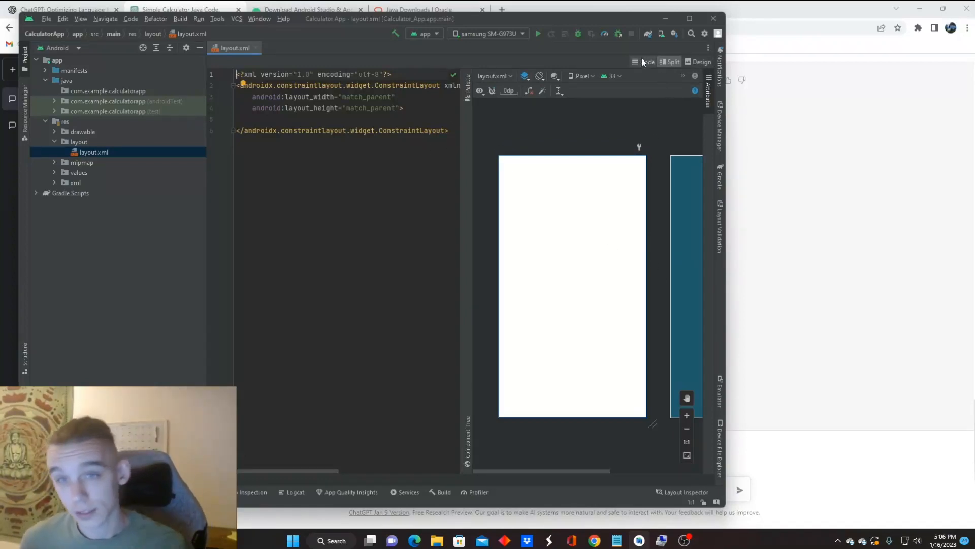
Switch the editor to Code view and create a layout file named 'mainactivity'.
click(645, 61)
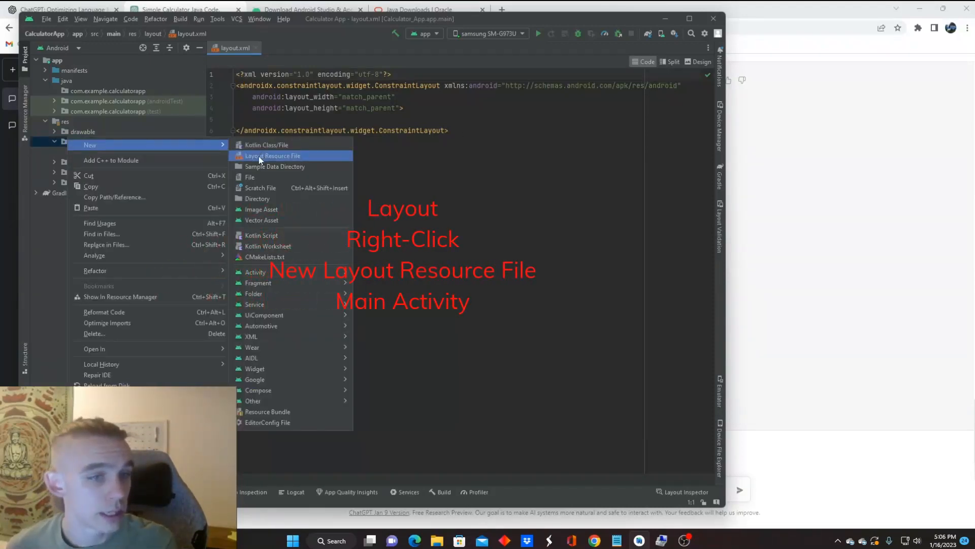
click(273, 155)
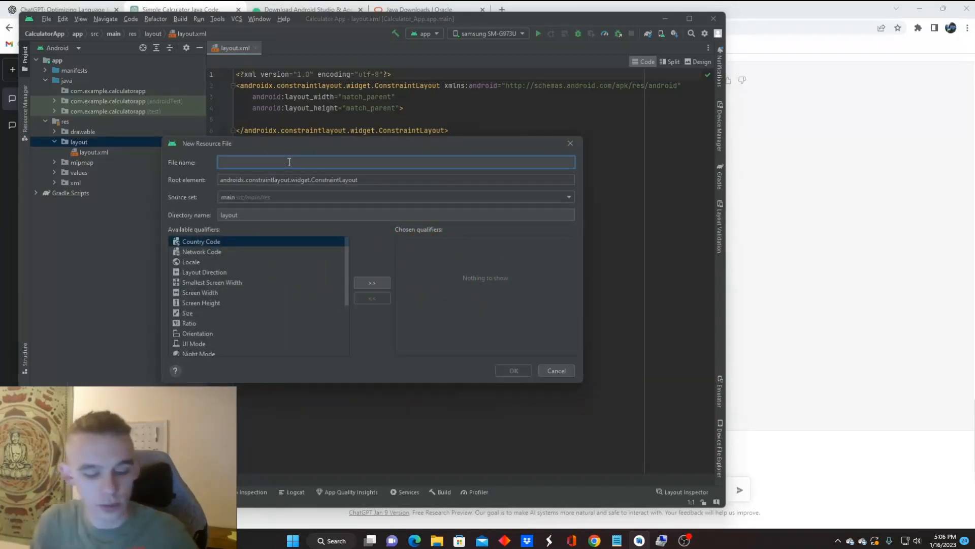
text(act)
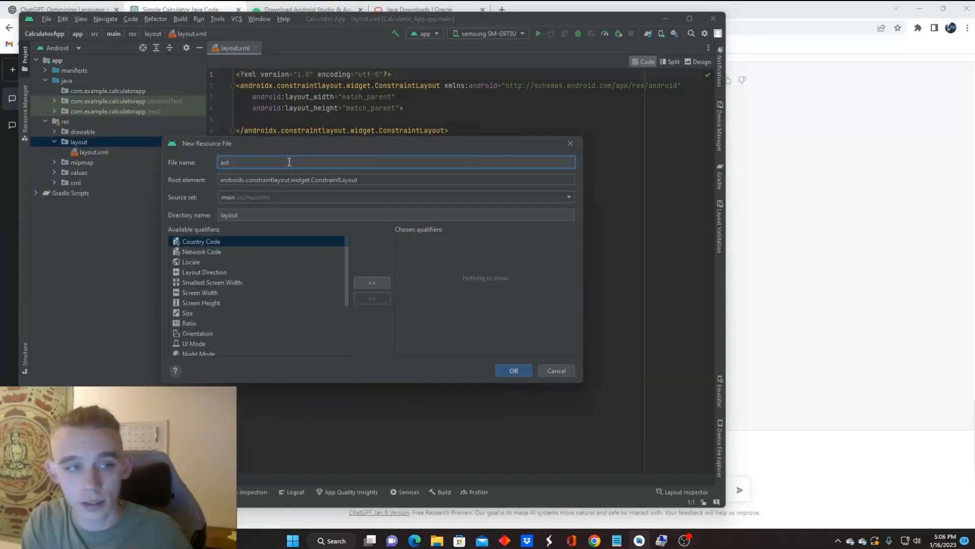
text(mainac)
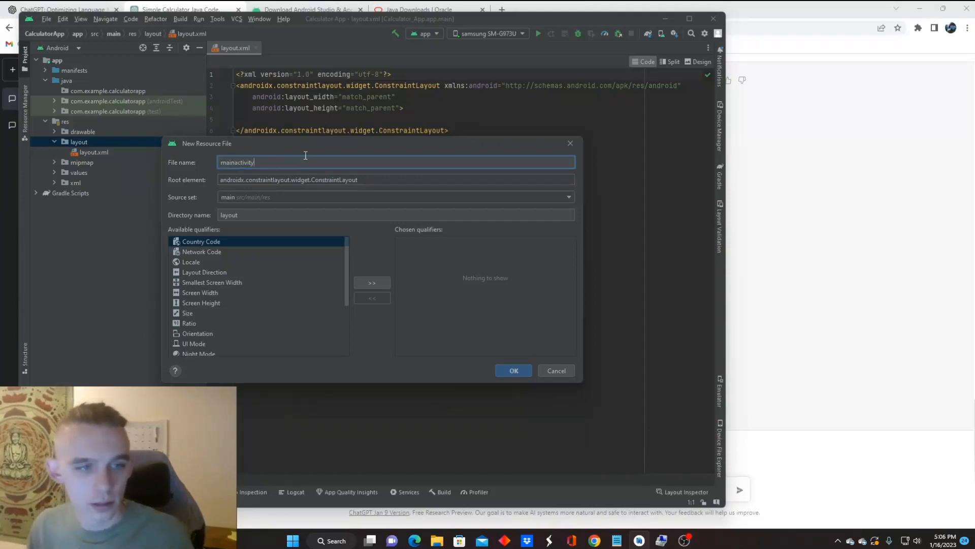
click(513, 371)
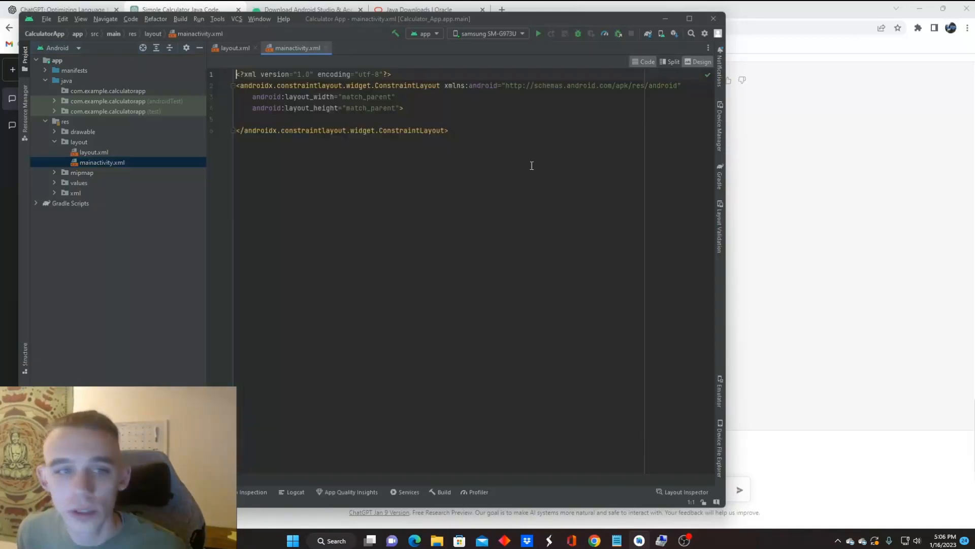
Paste the calculator Java code into mainactivity.xml and run the build, which fails.
key(ctrl+a)
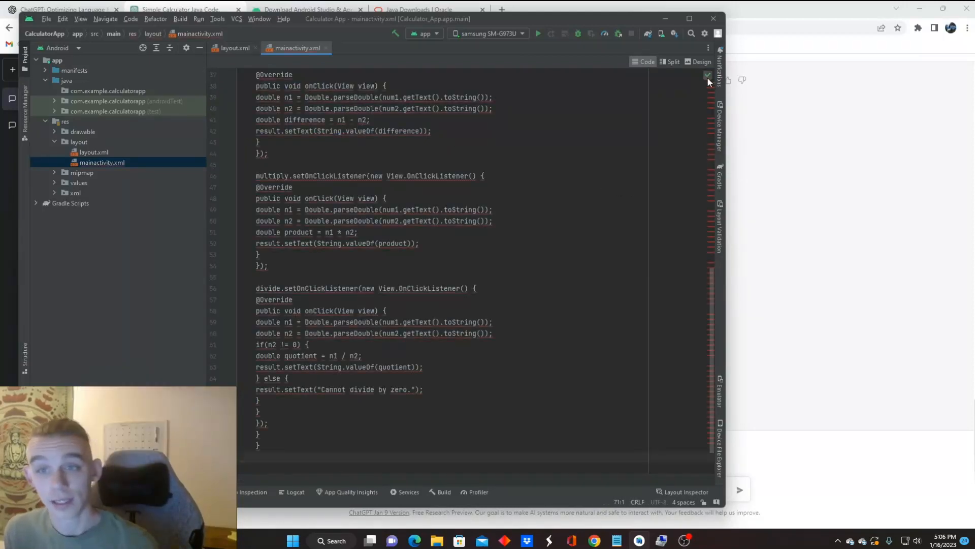
click(708, 75)
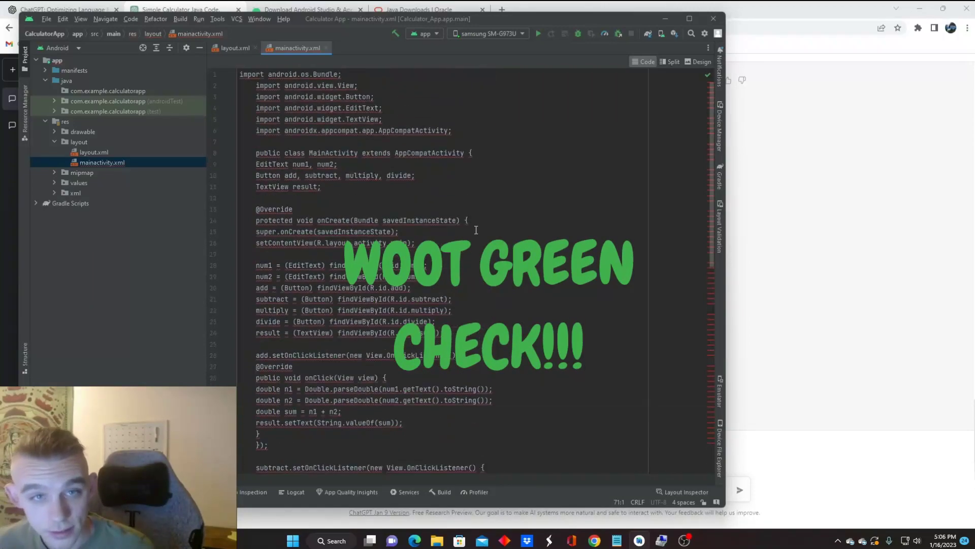
mouse_move(538, 33)
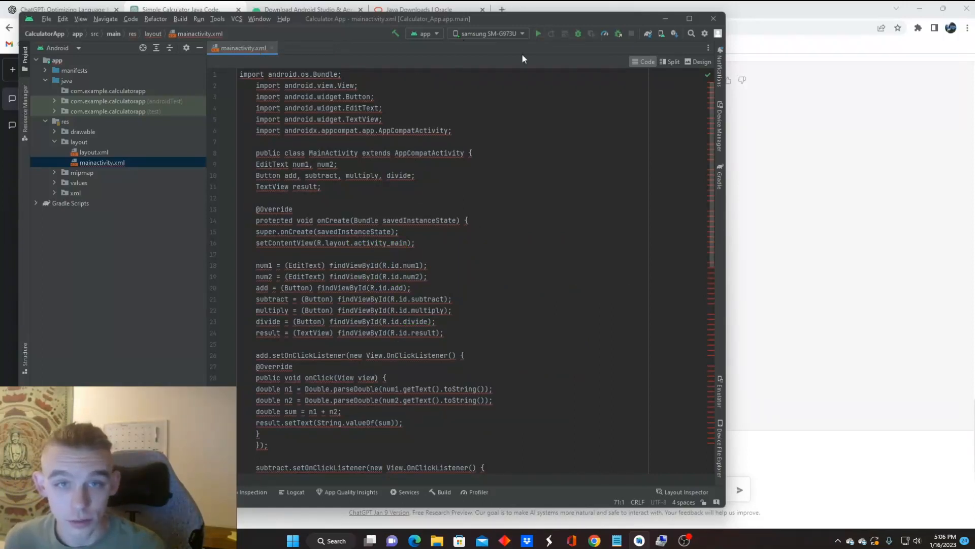
click(538, 33)
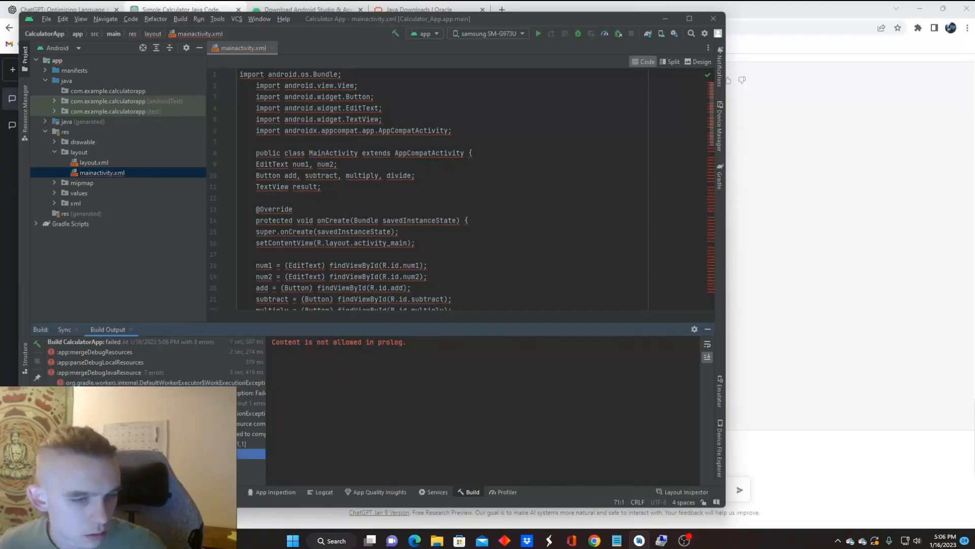
scroll(down, 3)
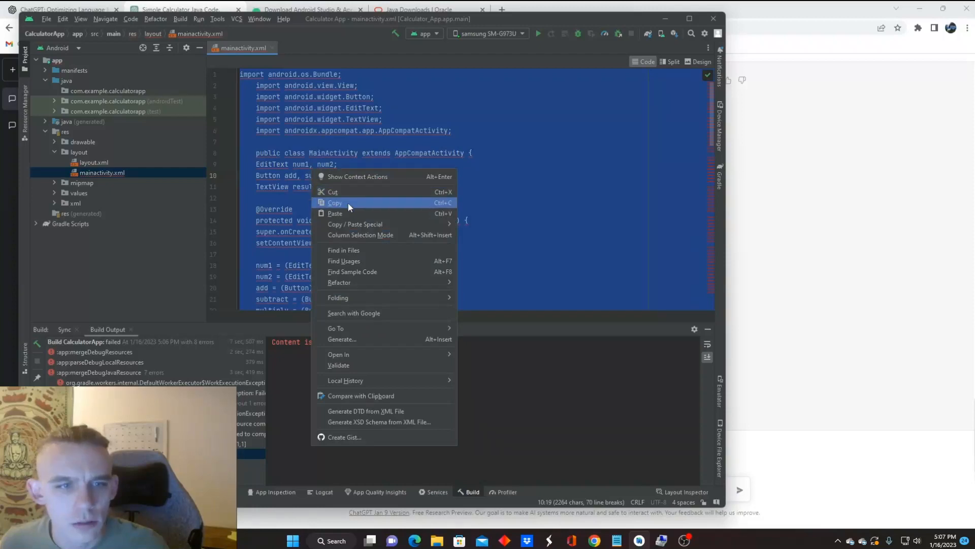
click(175, 9)
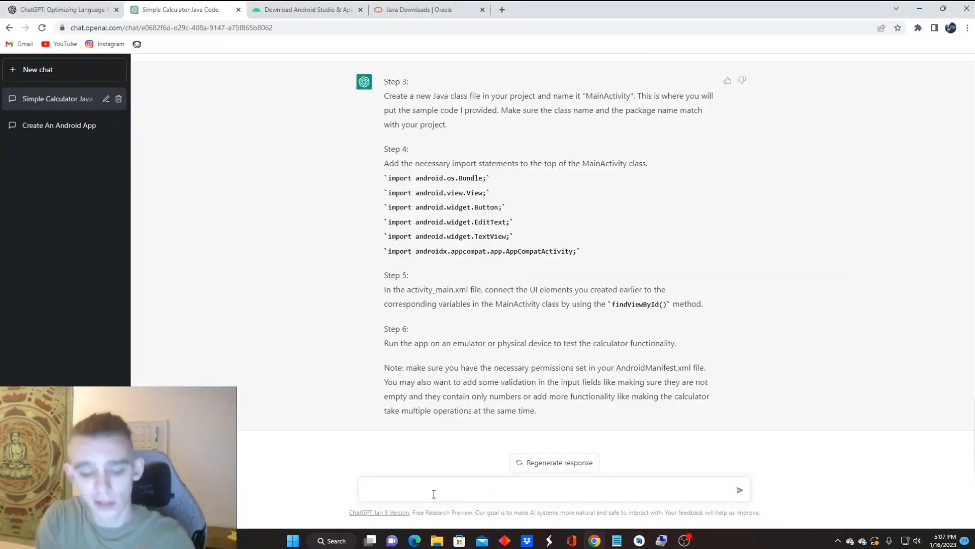
Draft a message 'i gave it this code,' with the pasted code and 'please help'.
text(i gave it this)
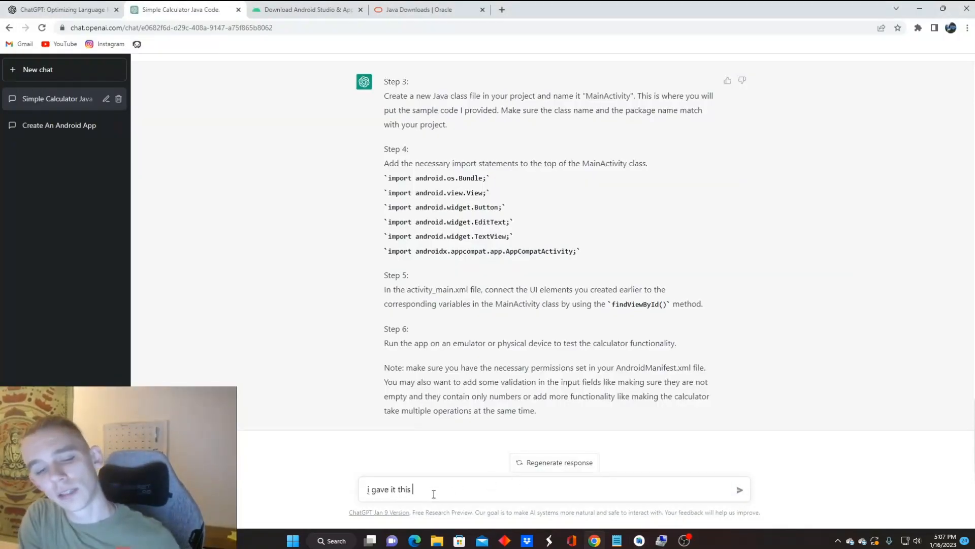
text(code, and it)
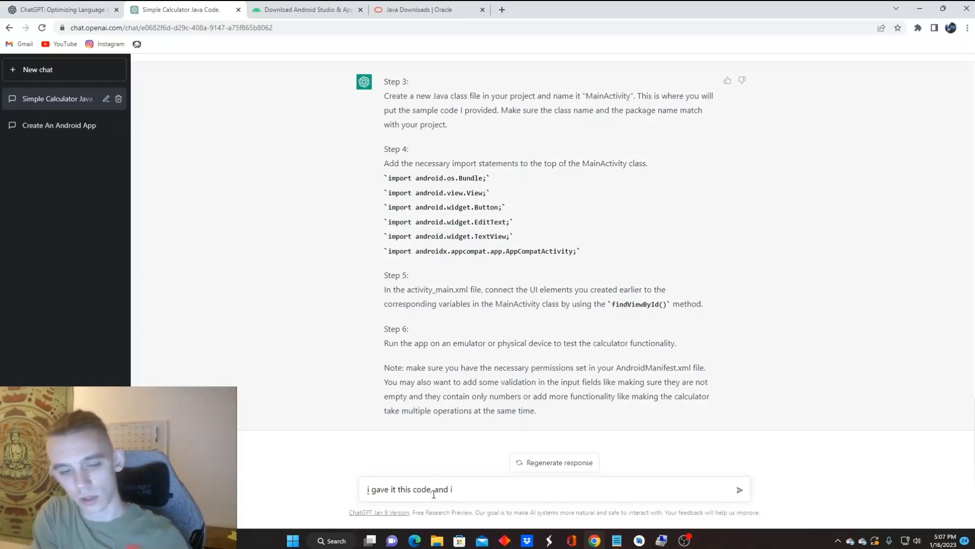
key(Backspace)
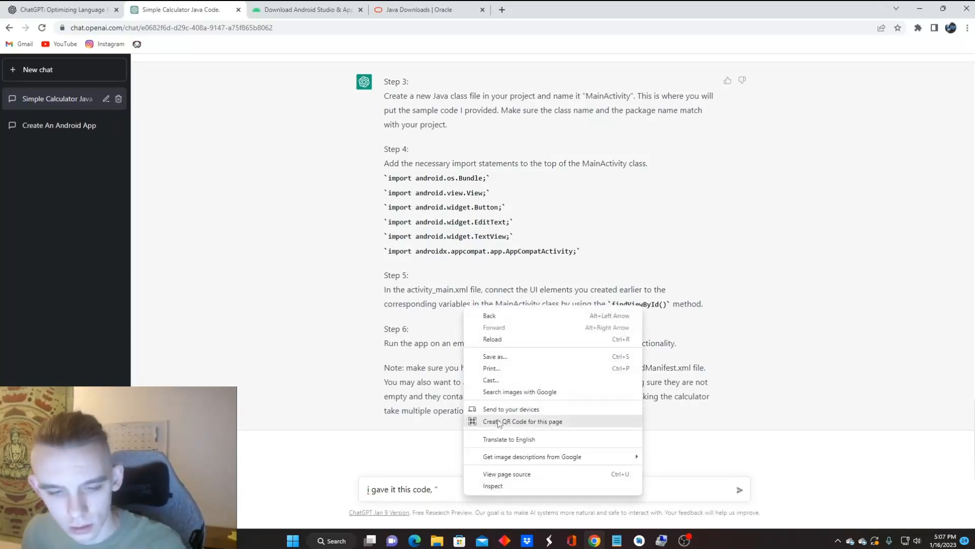
mouse_move(444, 511)
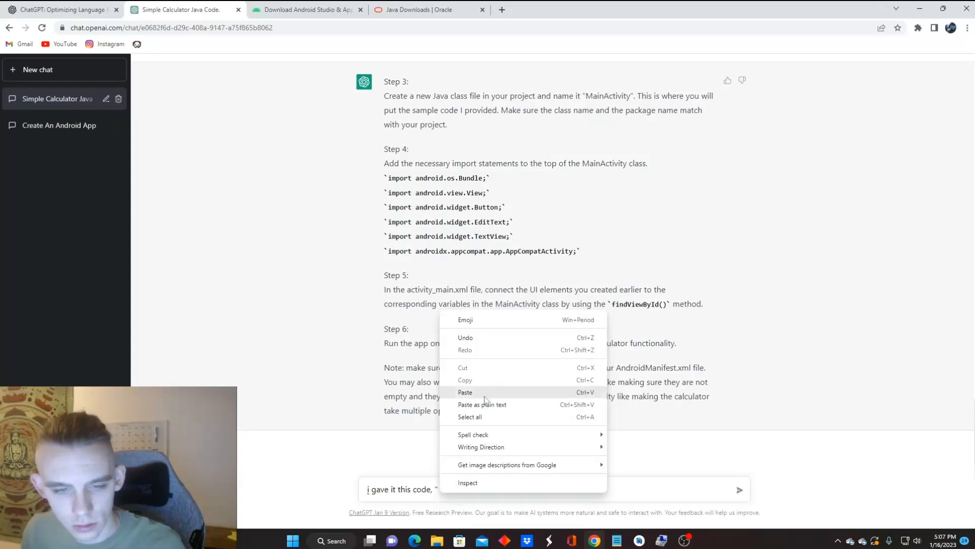
click(465, 392)
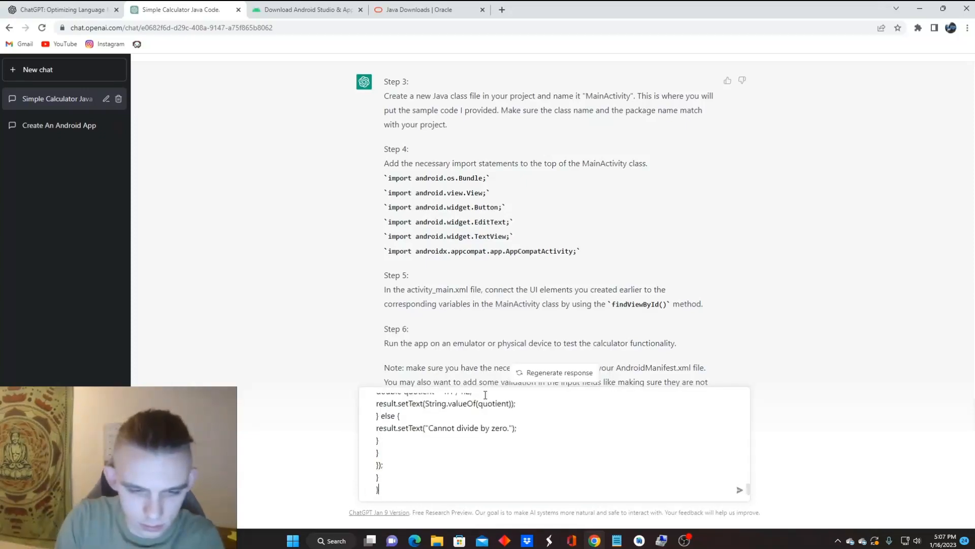
text(and it has errors)
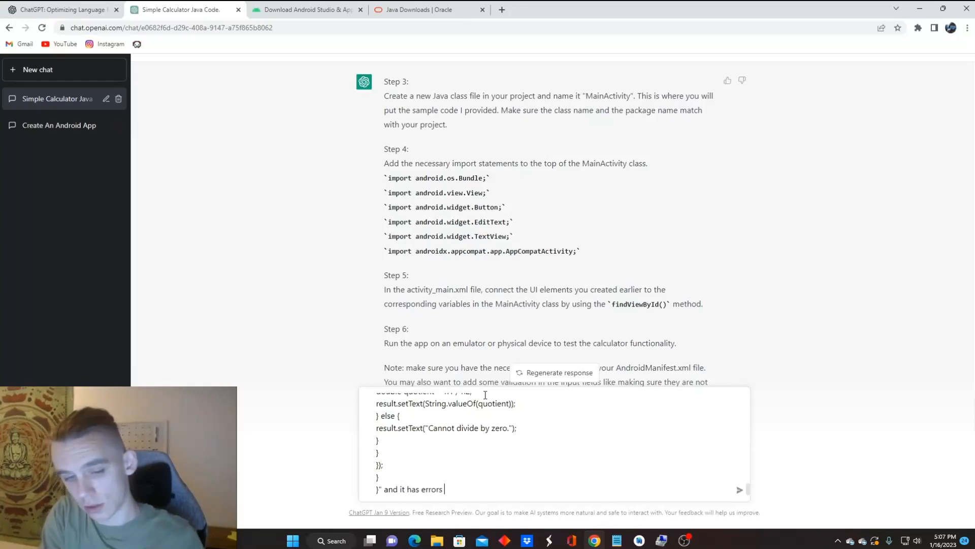
text(please help)
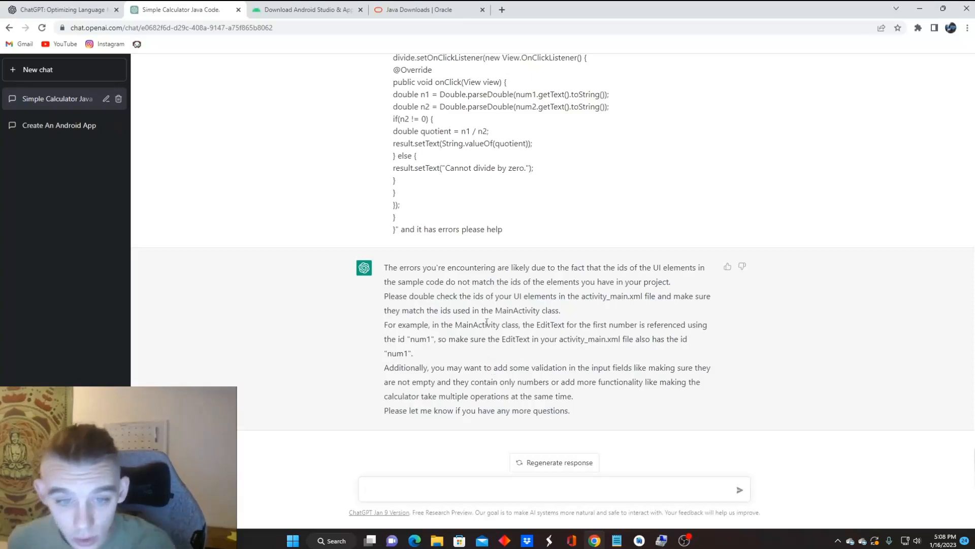
Review ChatGPT's reply about mismatched UI element ids and highlight "num1" in the answer.
double_click(517, 296)
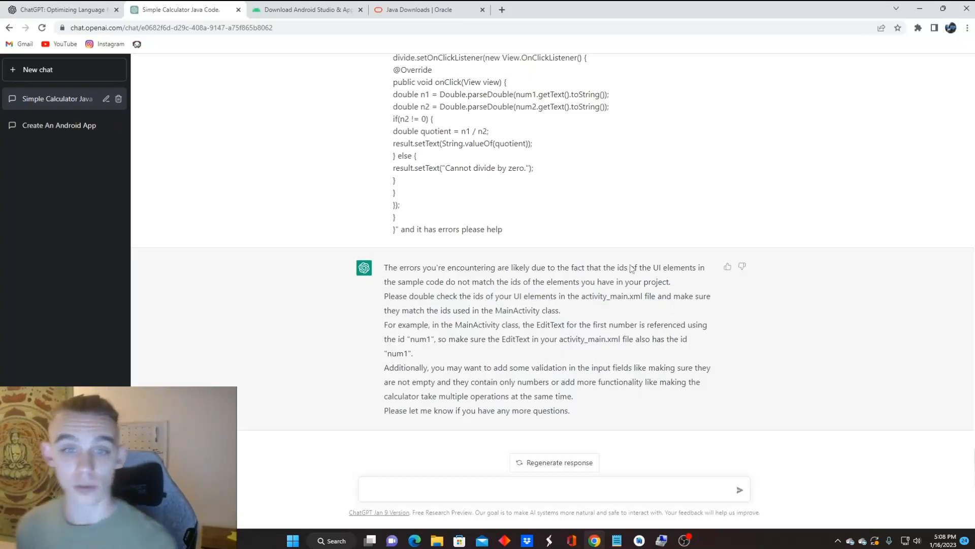
drag(482, 367, 487, 382)
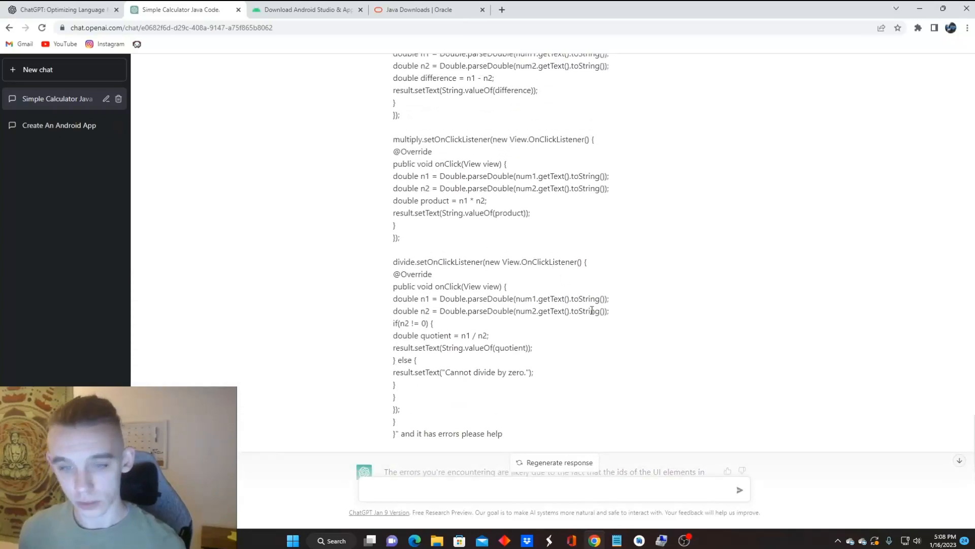
scroll(down, 3)
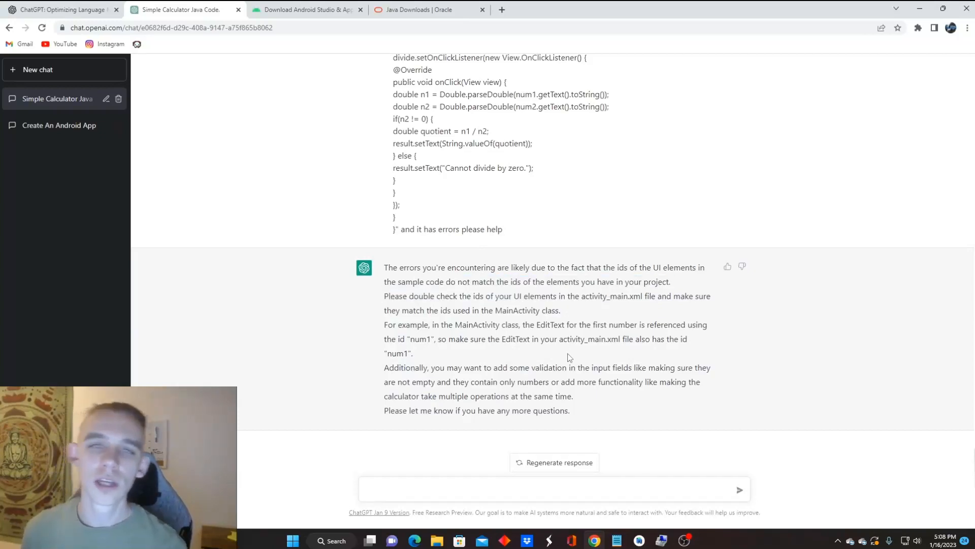
double_click(422, 338)
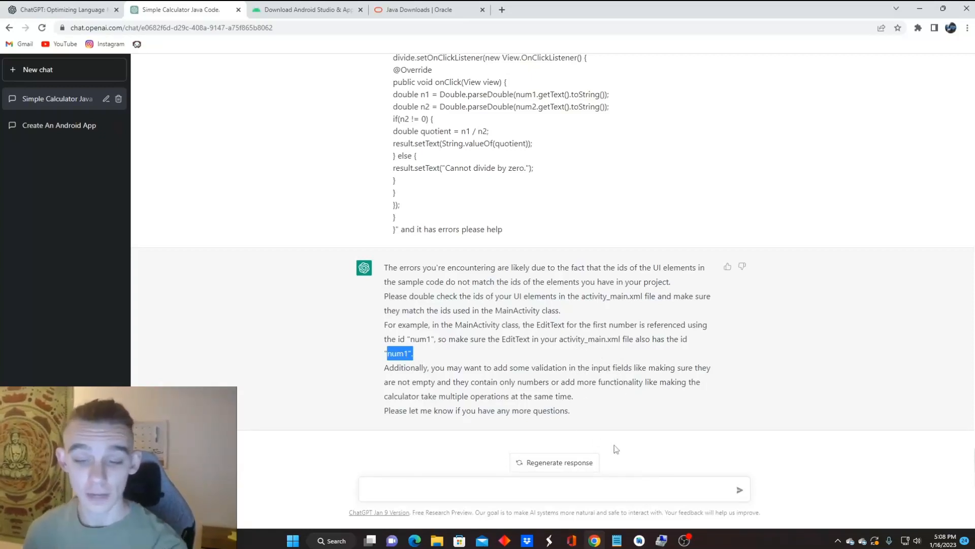
mouse_move(684, 540)
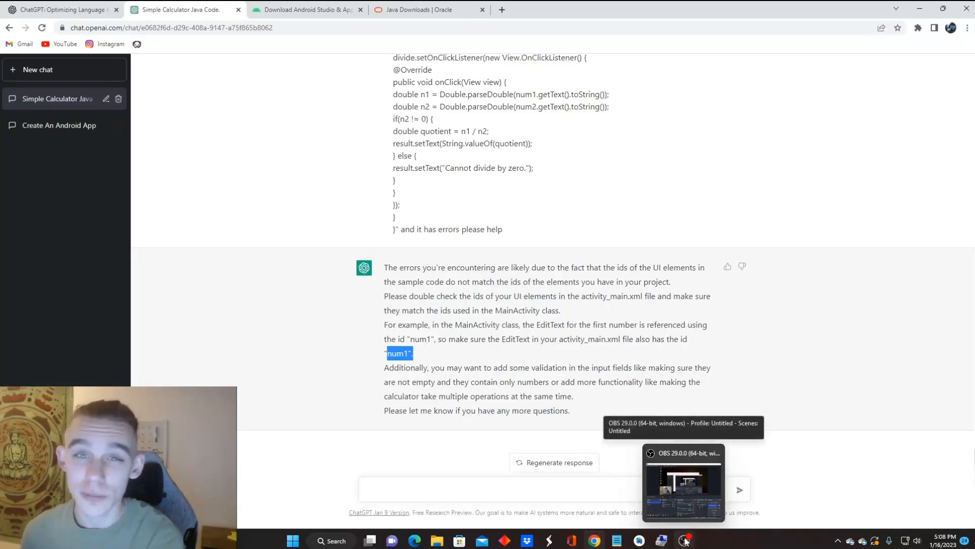